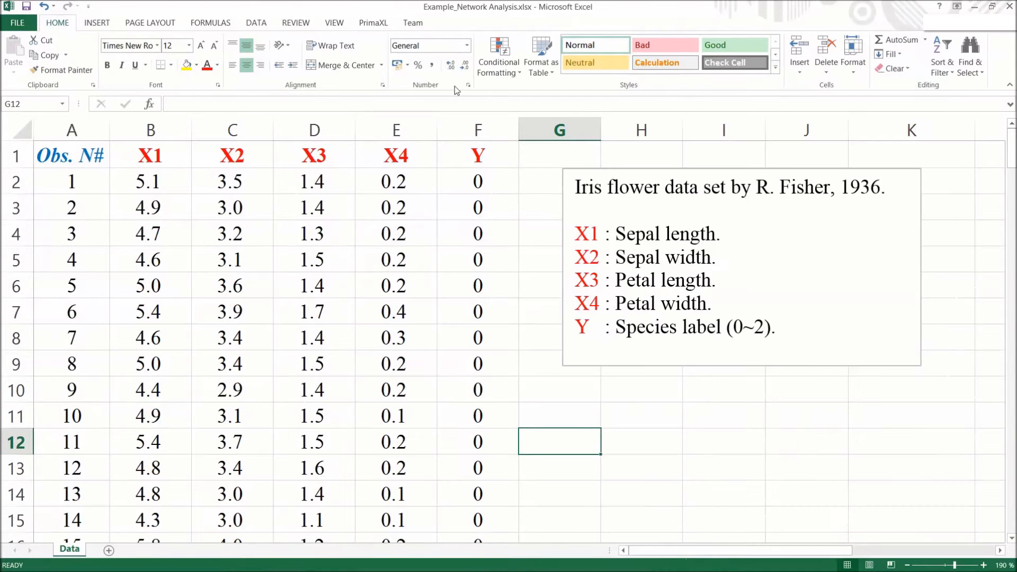
{"action": "mouse_move", "coordinate": [518, 22]}
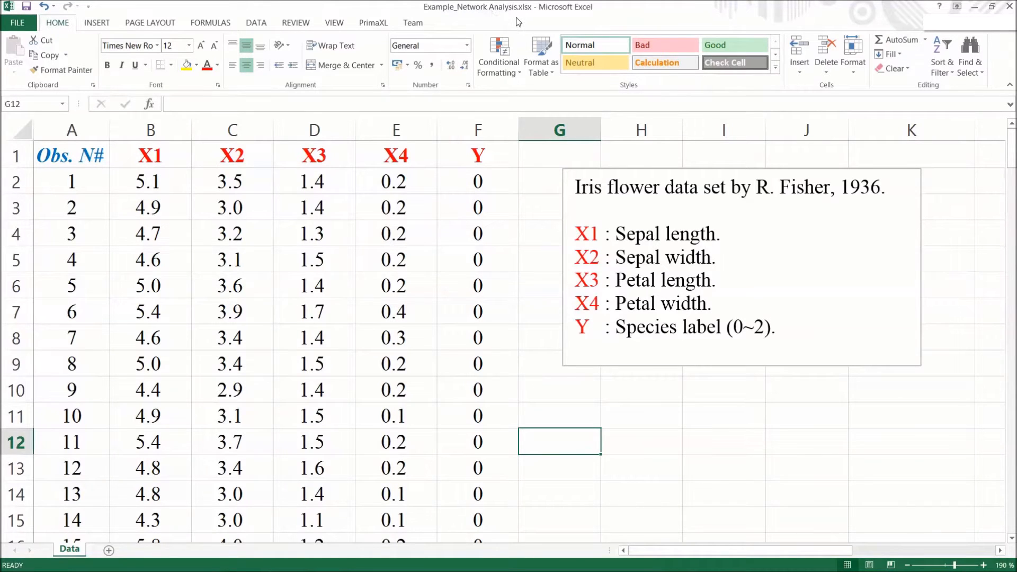
{"action": "mouse_move", "coordinate": [603, 173]}
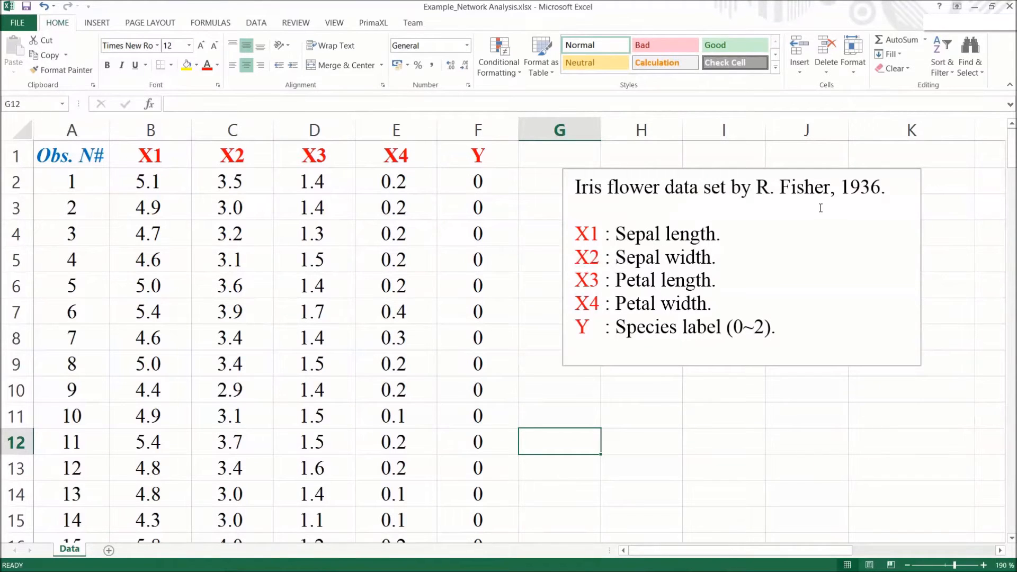
{"action": "mouse_move", "coordinate": [856, 202]}
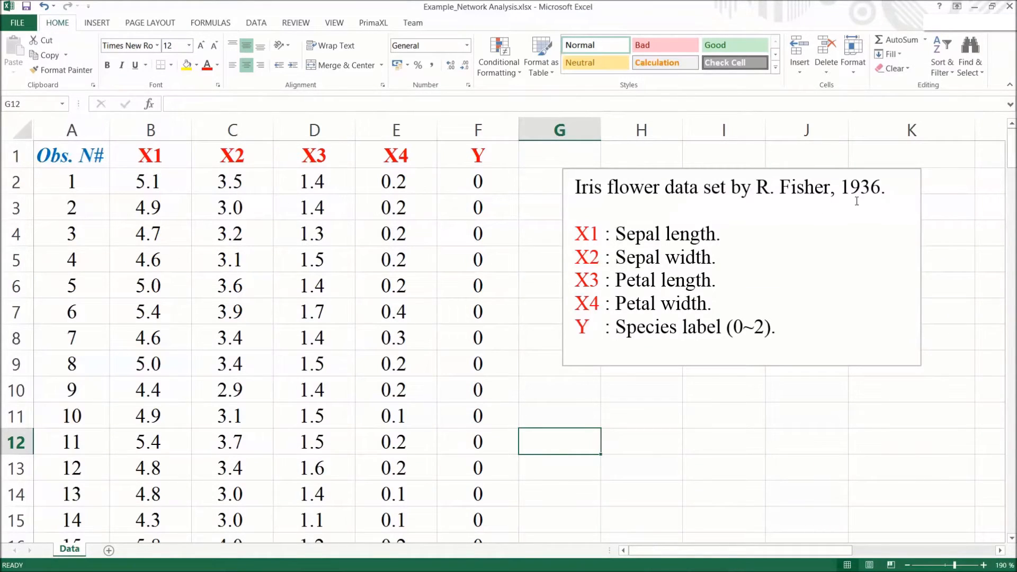
{"action": "mouse_move", "coordinate": [255, 172]}
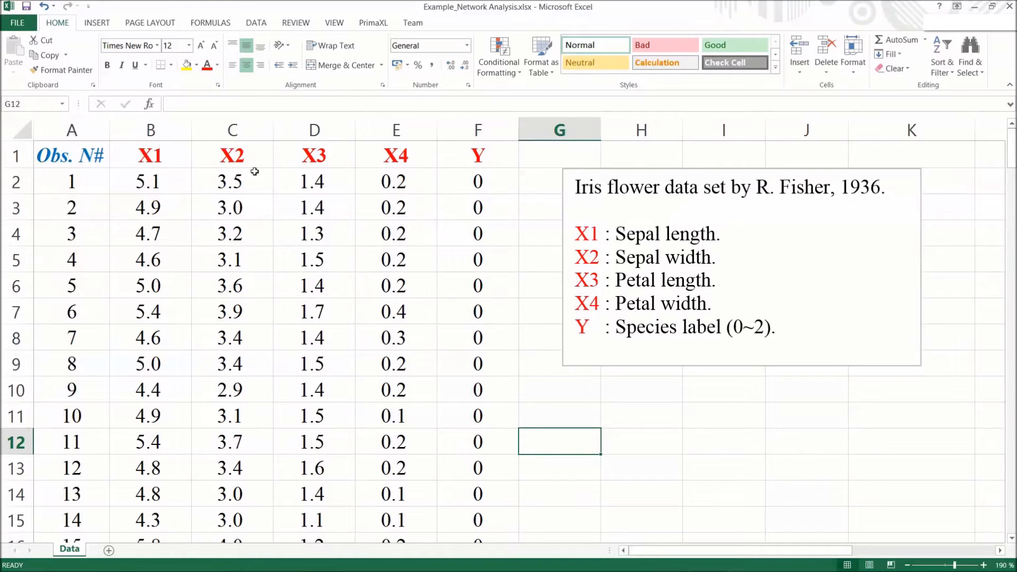
- Review the X2–X4 measurement columns, the Y species column and the variable description on the Iris sheet
{"action": "left_click", "coordinate": [233, 155]}
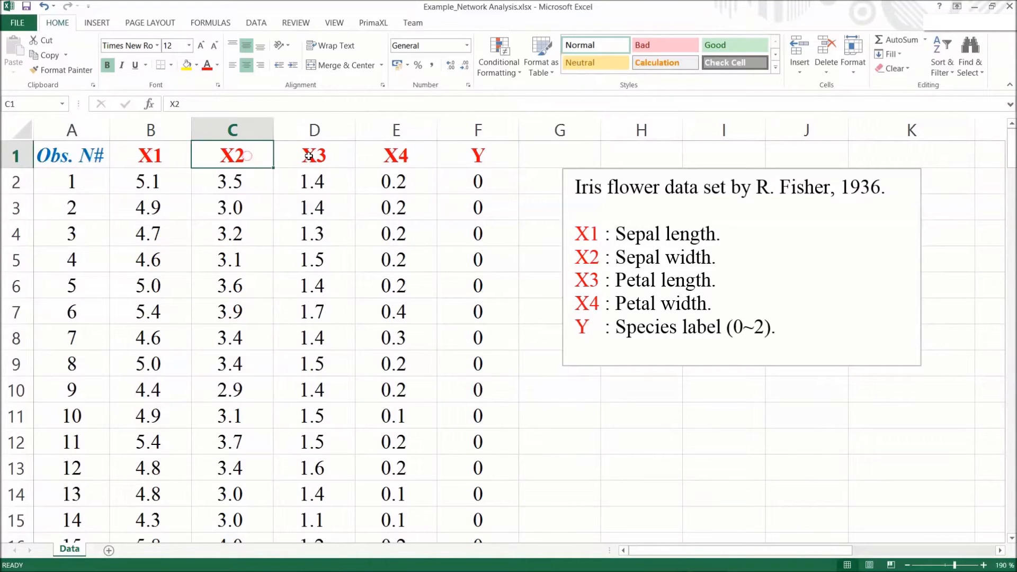
{"action": "left_click", "coordinate": [313, 155]}
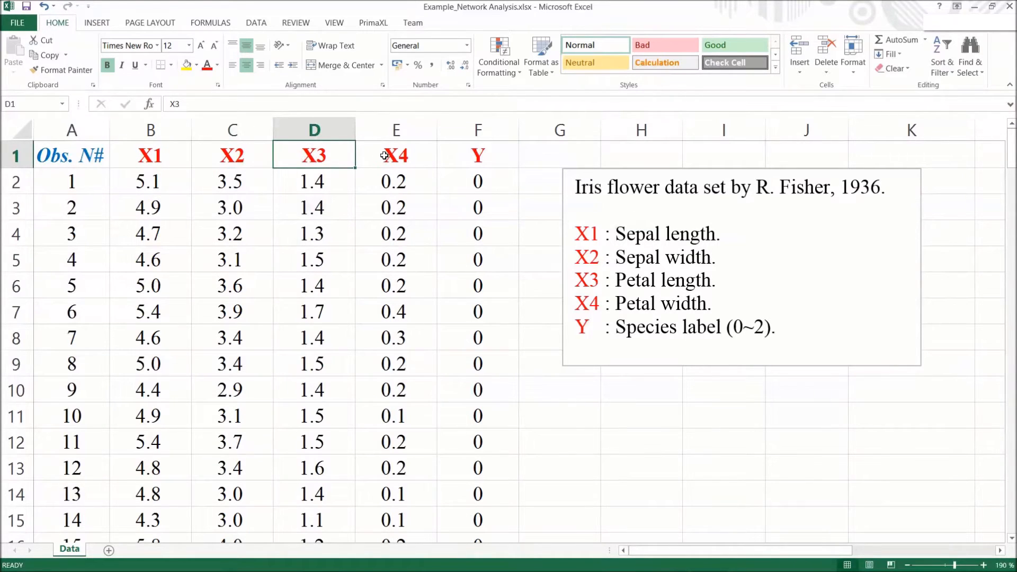
{"action": "left_click", "coordinate": [395, 154]}
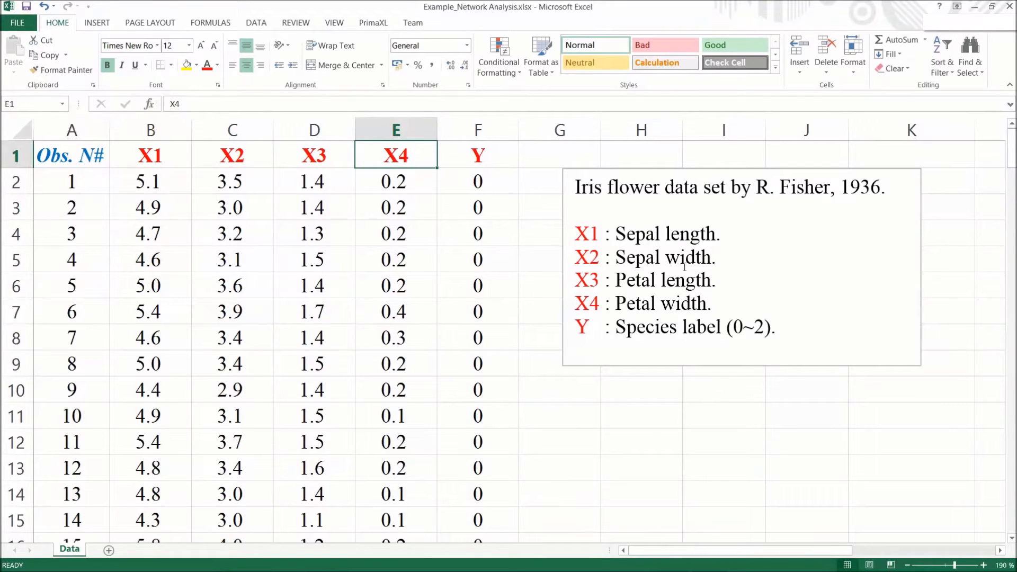
{"action": "mouse_move", "coordinate": [480, 155]}
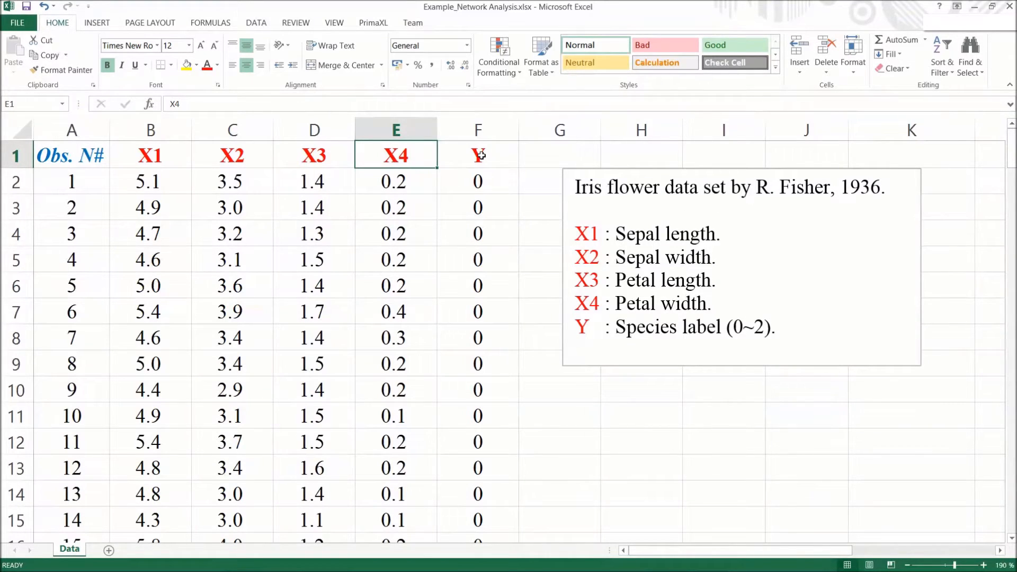
{"action": "left_click", "coordinate": [477, 154]}
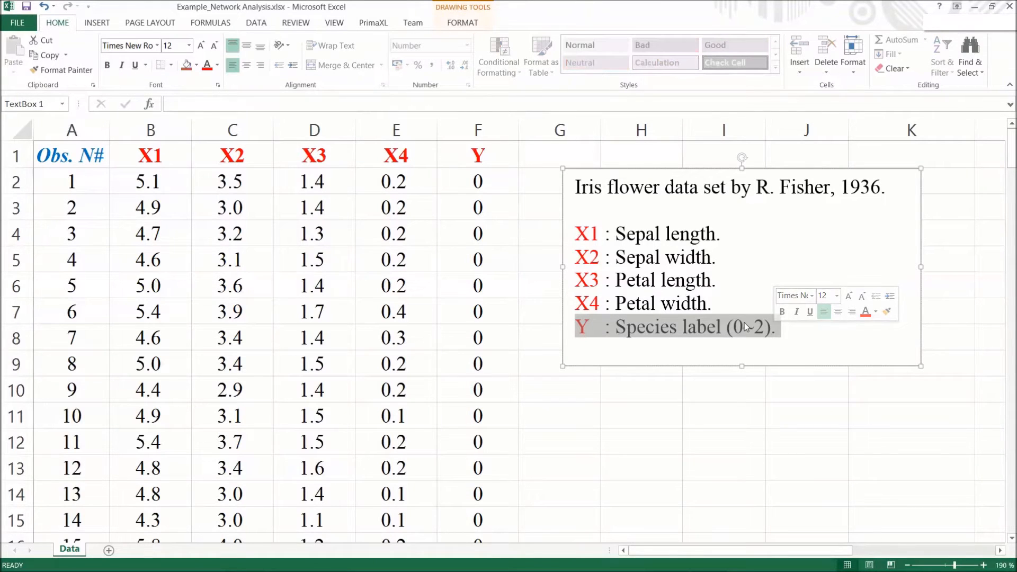
{"action": "left_click", "coordinate": [715, 280]}
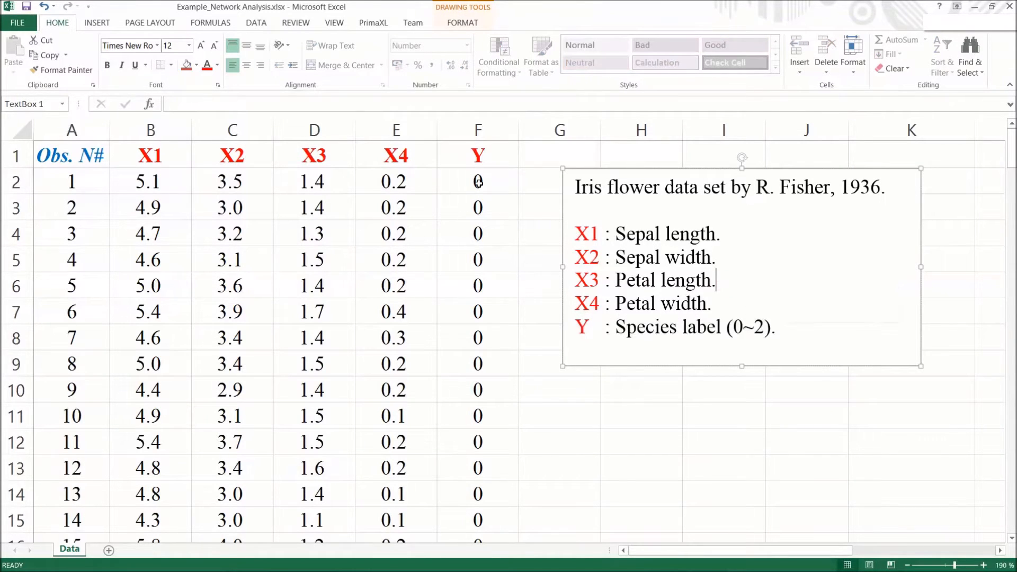
{"action": "left_click", "coordinate": [478, 181]}
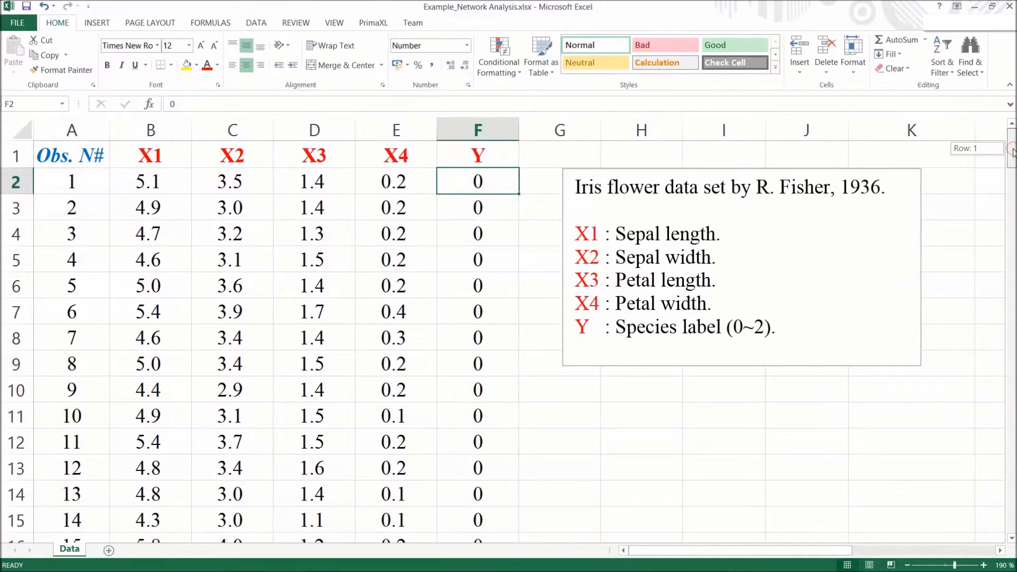
{"action": "scroll", "scroll_direction": "down", "scroll_amount": 3}
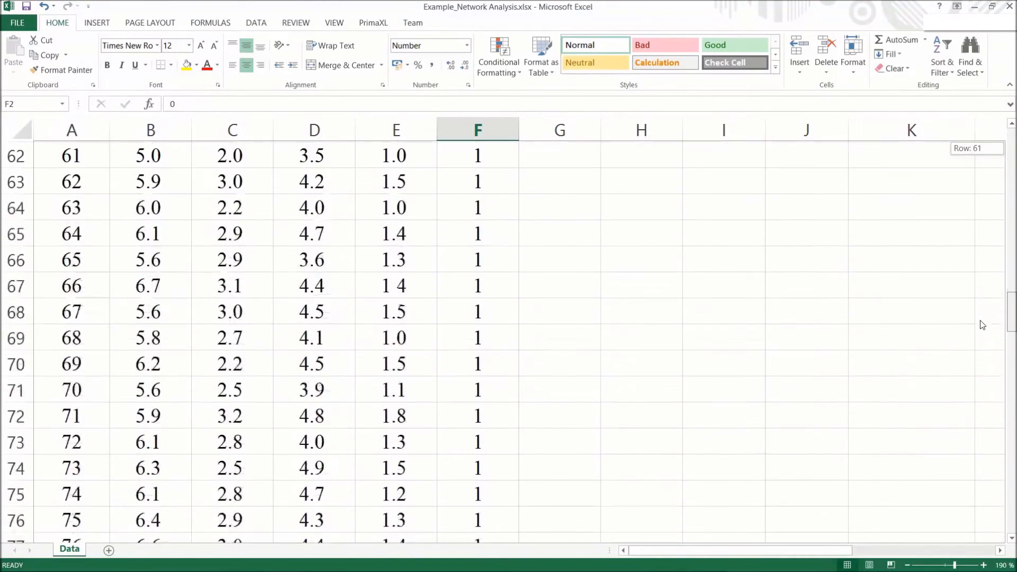
{"action": "scroll", "scroll_direction": "down", "scroll_amount": 3}
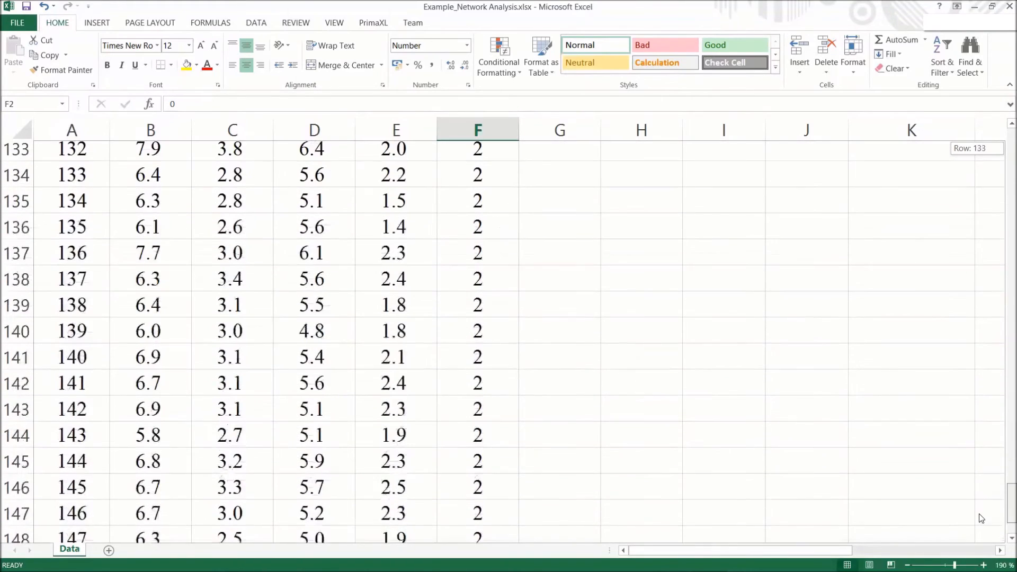
{"action": "scroll", "scroll_direction": "down", "scroll_amount": 3}
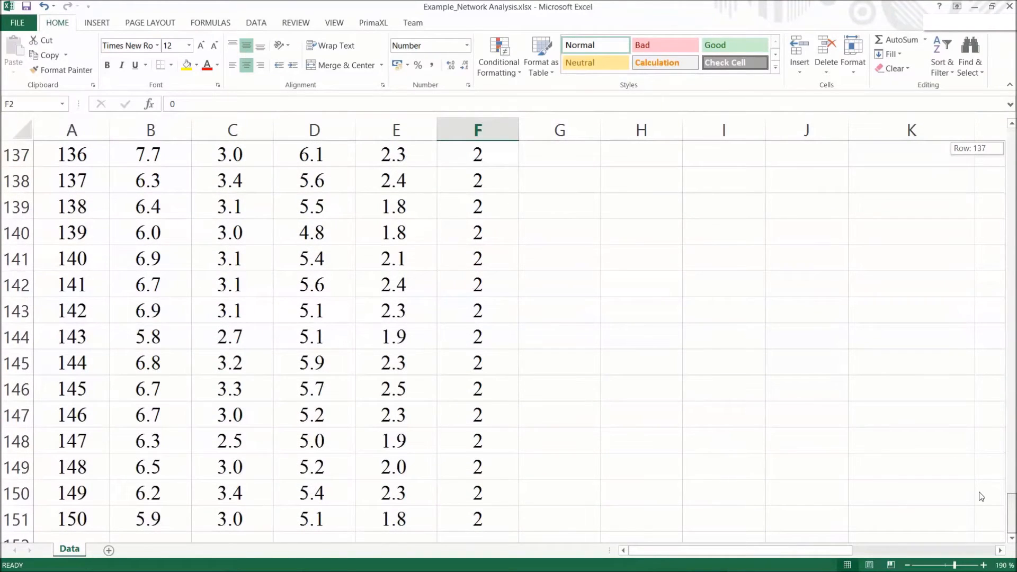
{"action": "key", "text": "ctrl+Home"}
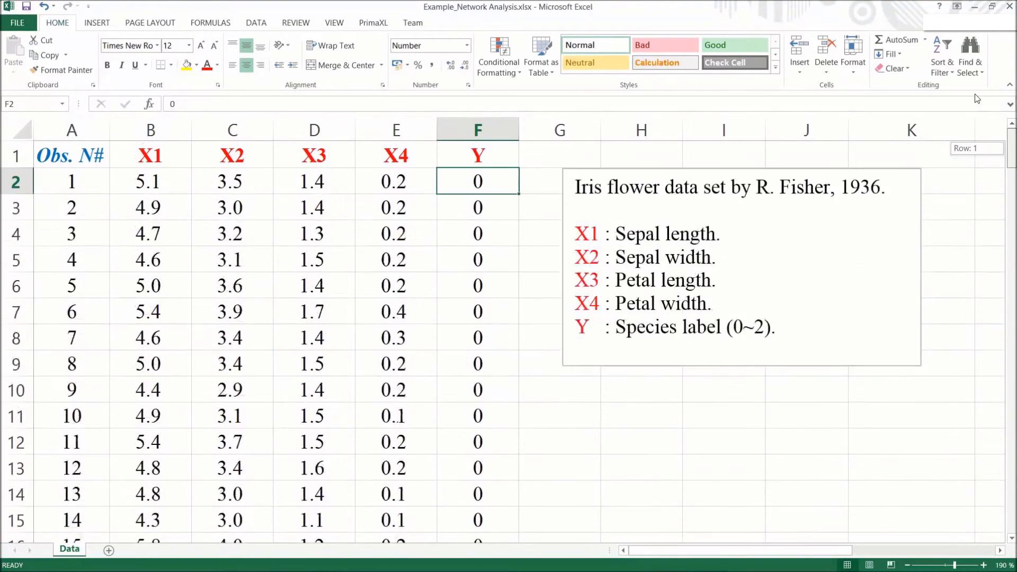
{"action": "mouse_move", "coordinate": [738, 451]}
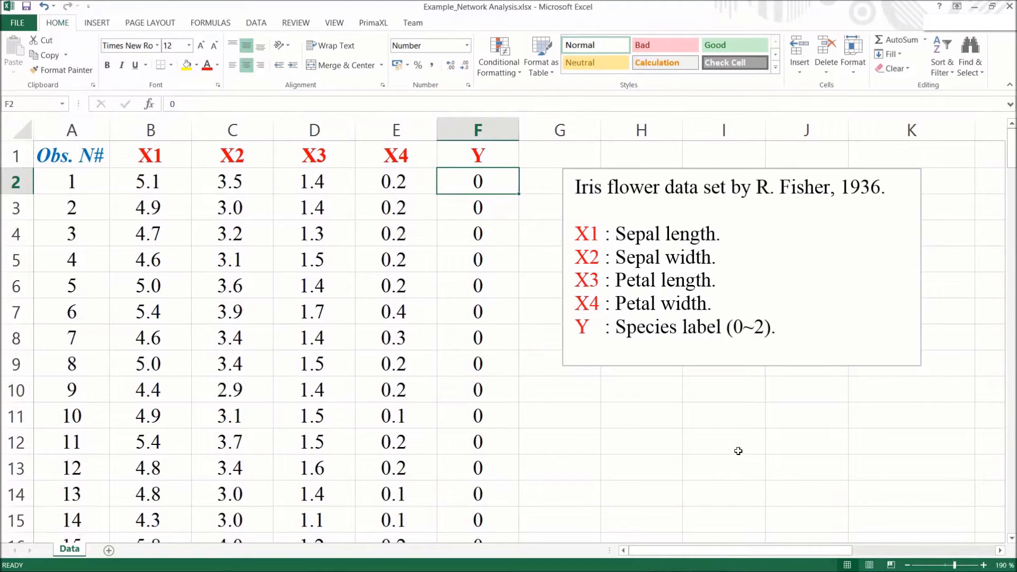
{"action": "mouse_move", "coordinate": [478, 129]}
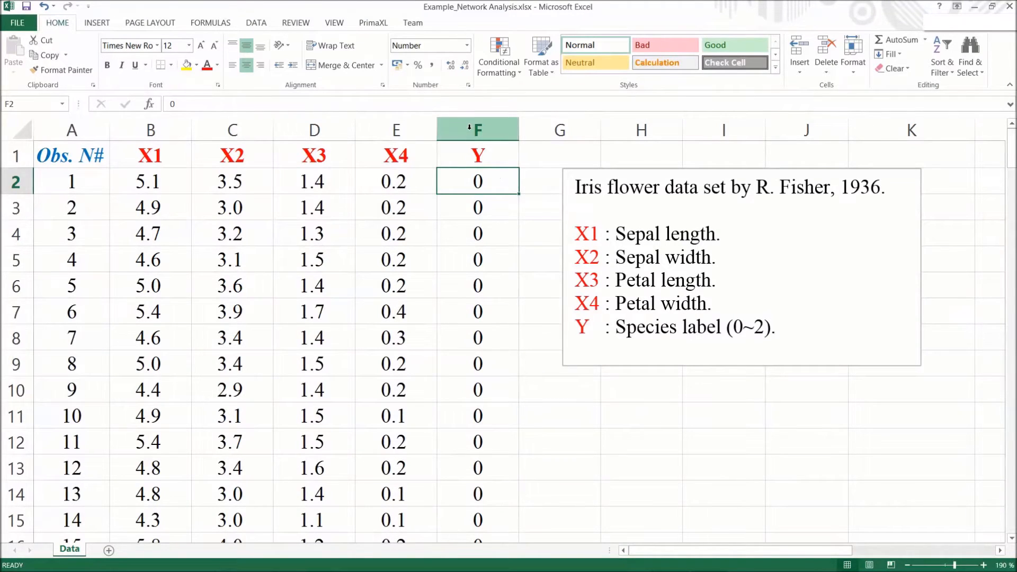
- Delete the Y species label column and the description text box, keeping X1–X4
{"action": "left_click", "coordinate": [478, 129]}
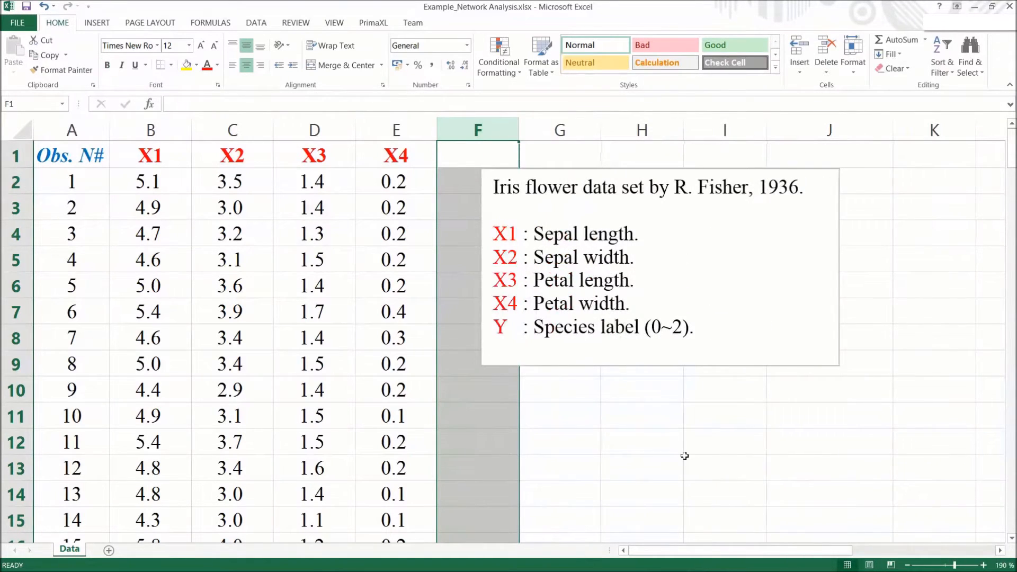
{"action": "left_click", "coordinate": [725, 467]}
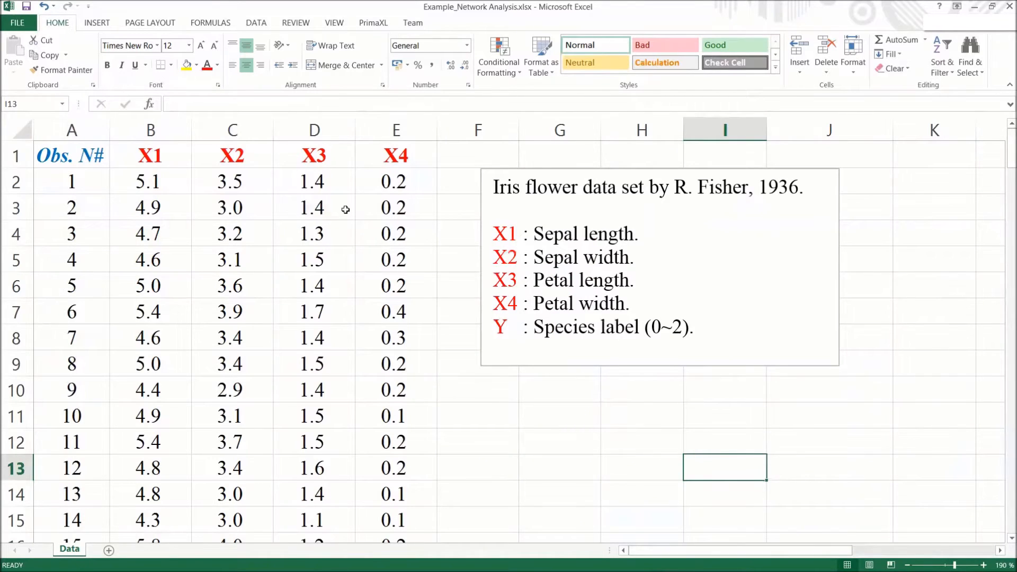
{"action": "left_click", "coordinate": [232, 155]}
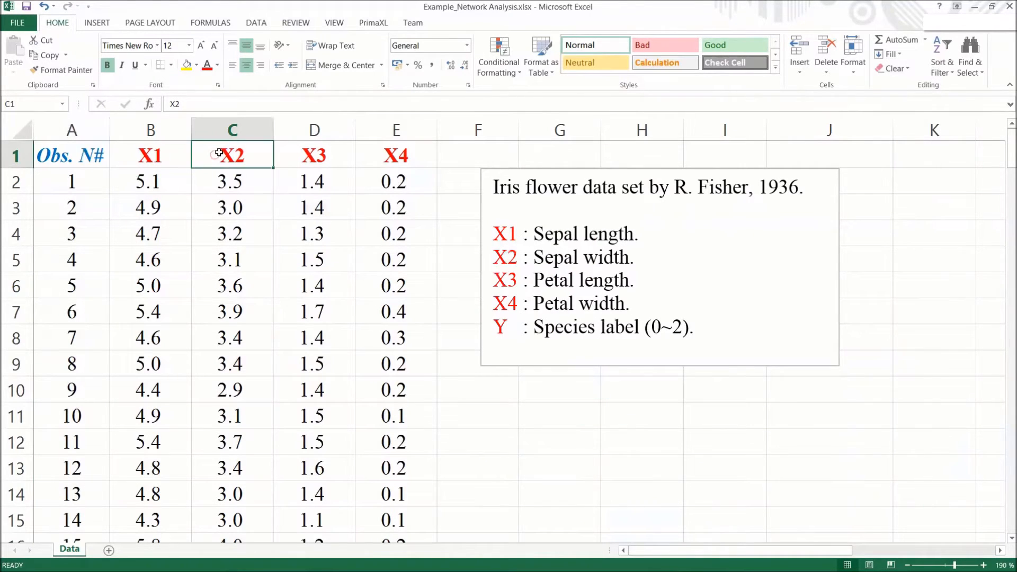
{"action": "left_click", "coordinate": [314, 155]}
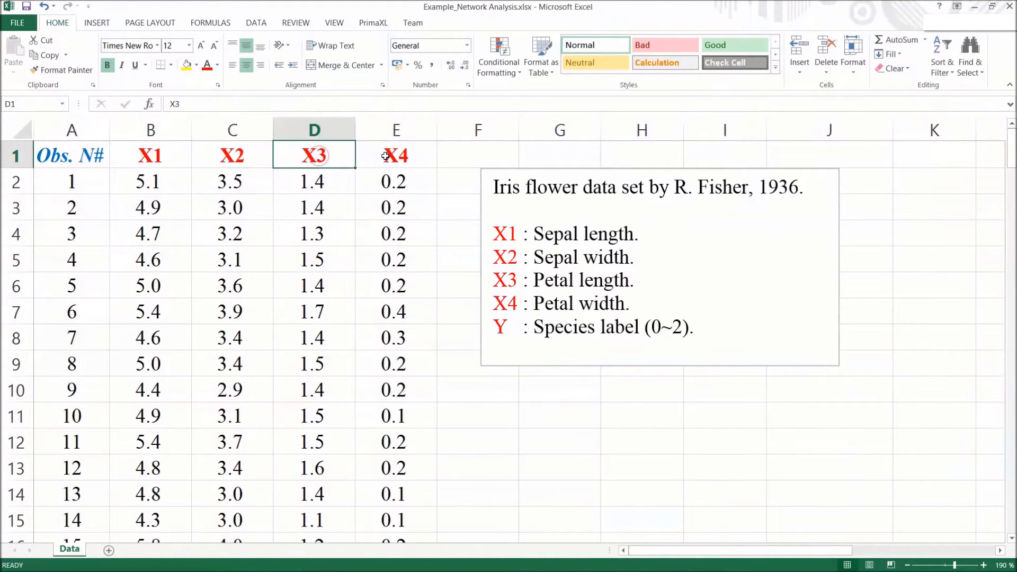
{"action": "left_click", "coordinate": [395, 155]}
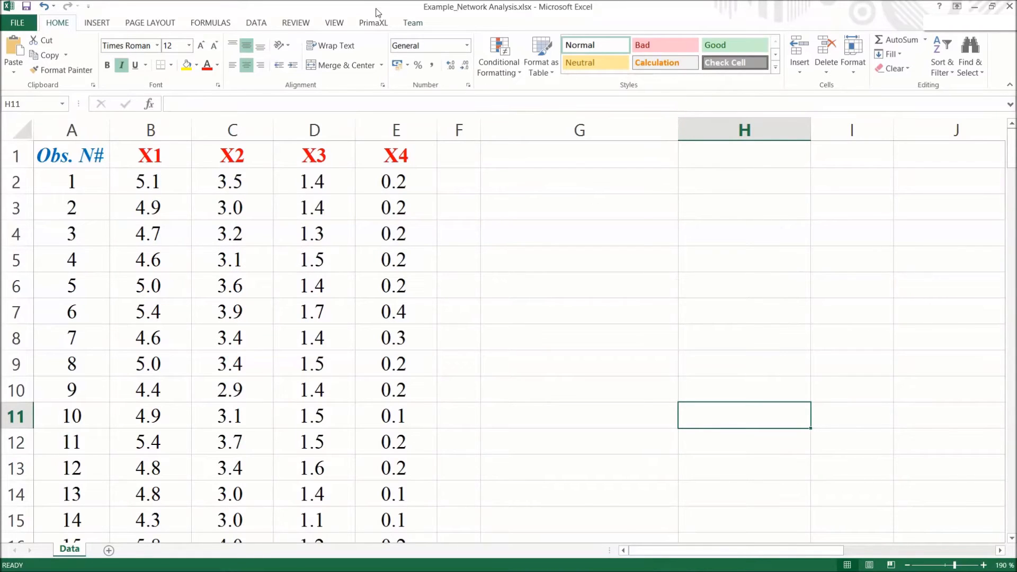
- Start PrimaXL's Network Modularity Analysis from the add-in ribbon
{"action": "left_click", "coordinate": [373, 23]}
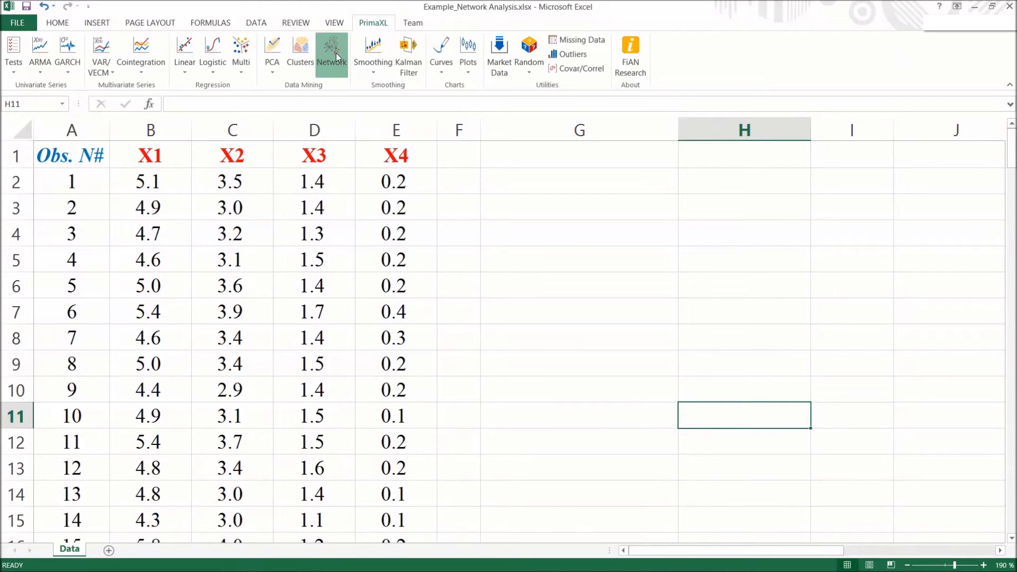
{"action": "left_click", "coordinate": [331, 55]}
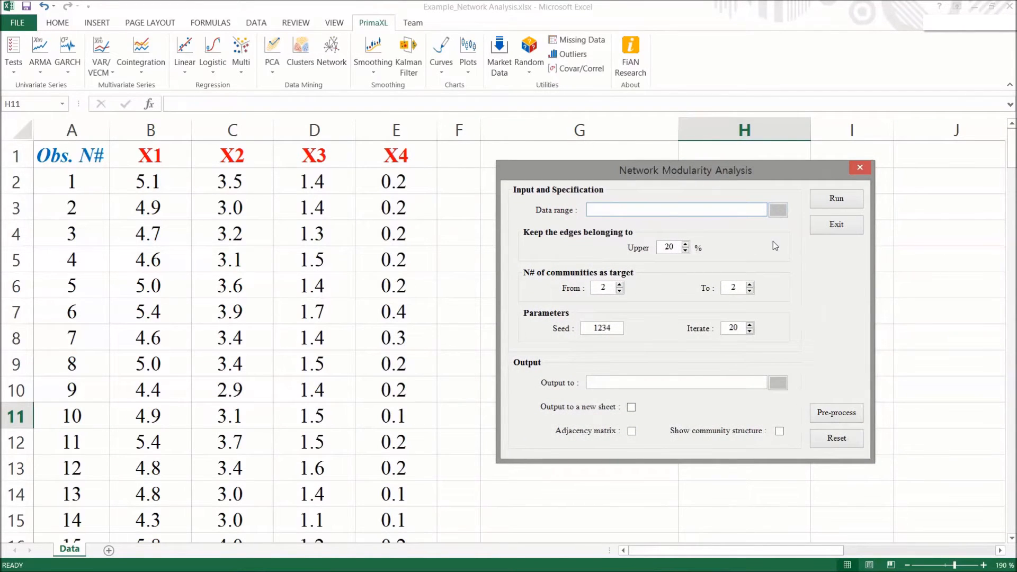
{"action": "mouse_move", "coordinate": [782, 215]}
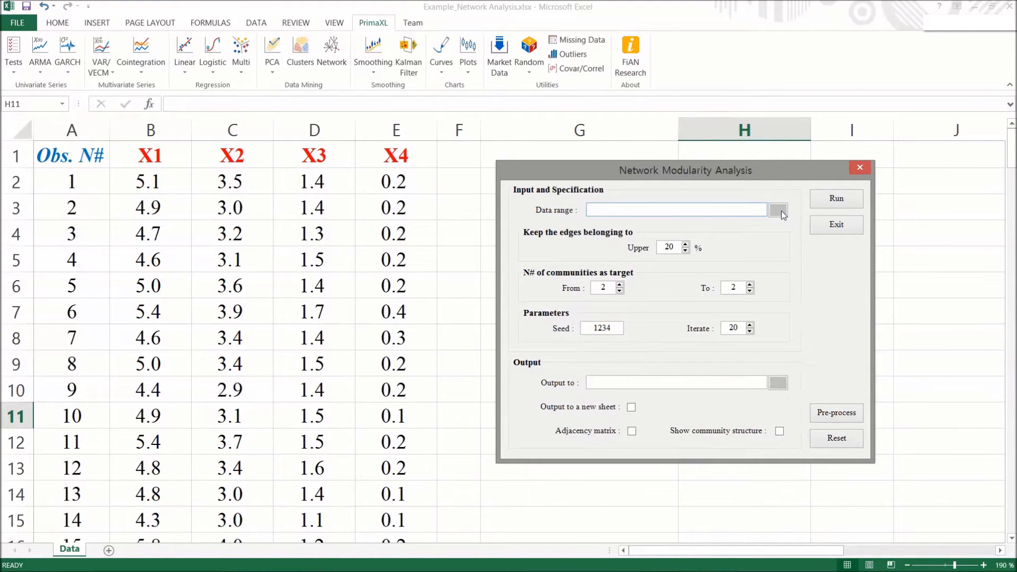
- Set the data range to the X1–X4 measurements in B2:E151
{"action": "left_click", "coordinate": [778, 210]}
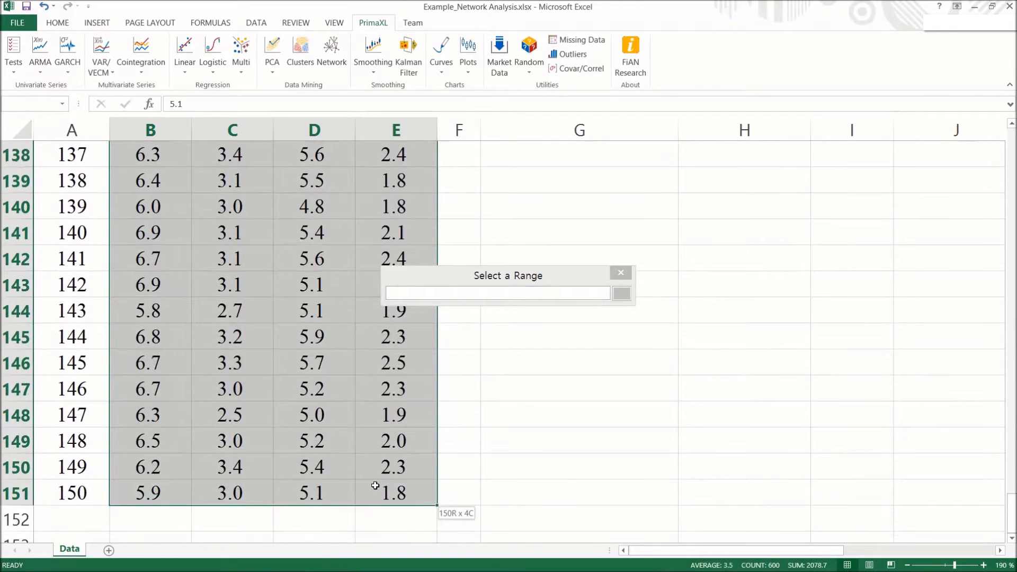
{"action": "left_click", "coordinate": [621, 294]}
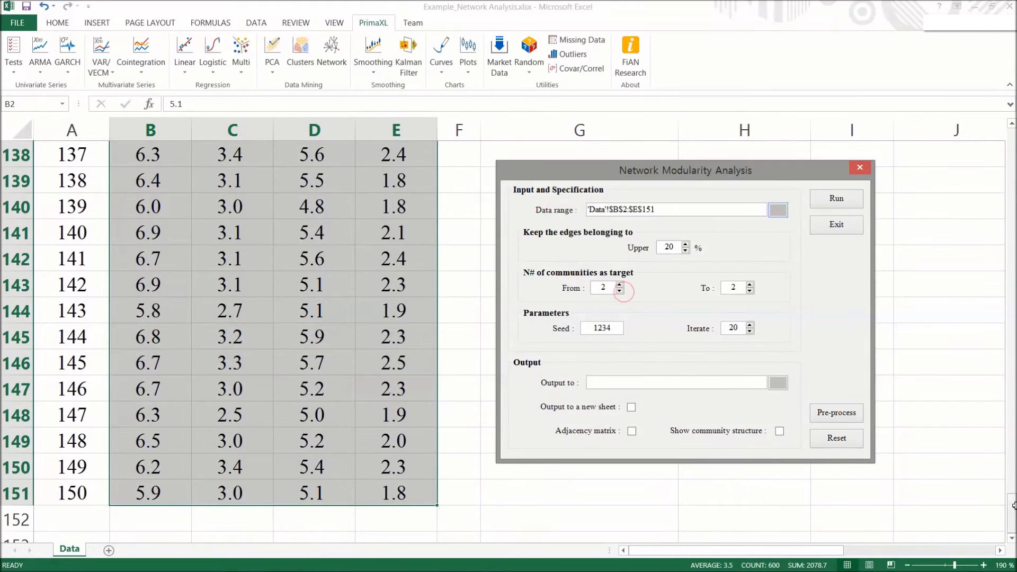
{"action": "scroll", "scroll_direction": "up", "scroll_amount": 3}
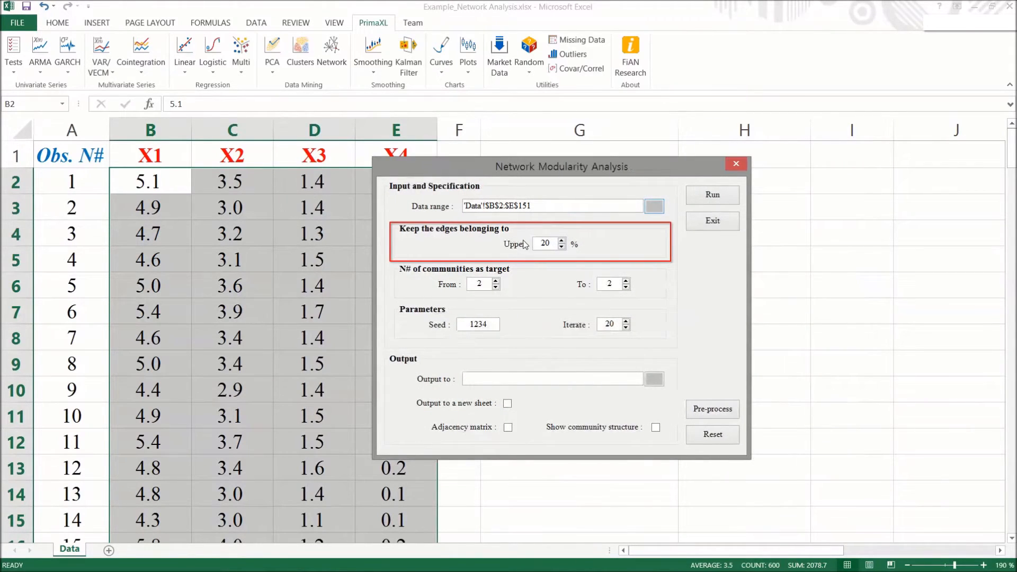
{"action": "mouse_move", "coordinate": [584, 206]}
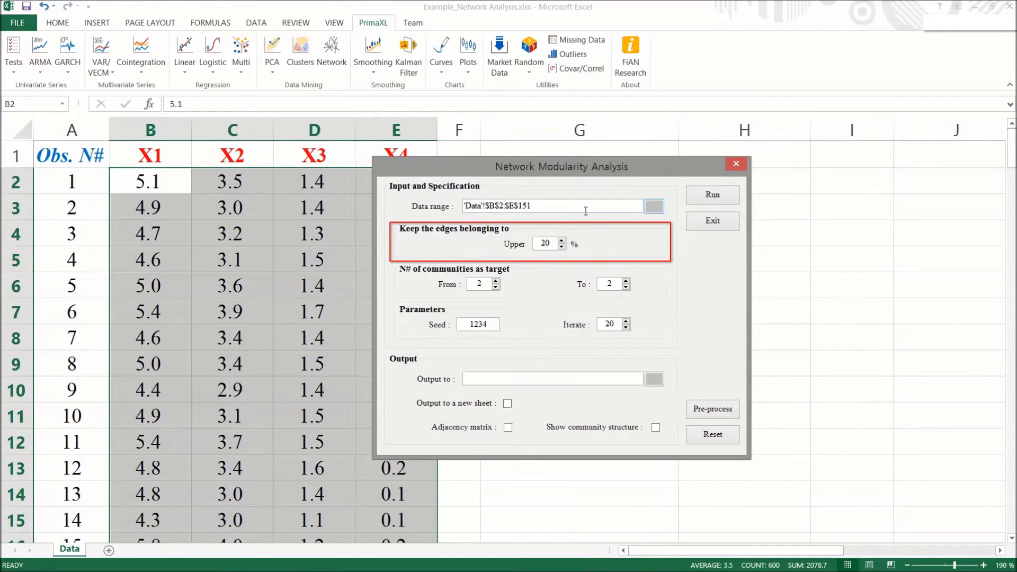
- Raise the To community count to 5, keeping From at 2
{"action": "left_click", "coordinate": [852, 286]}
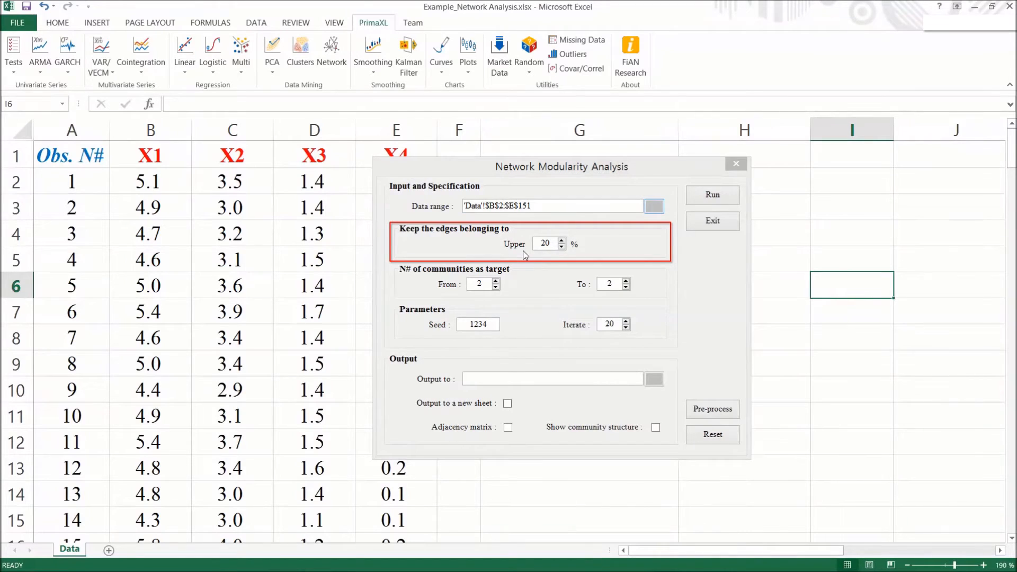
{"action": "mouse_move", "coordinate": [612, 262]}
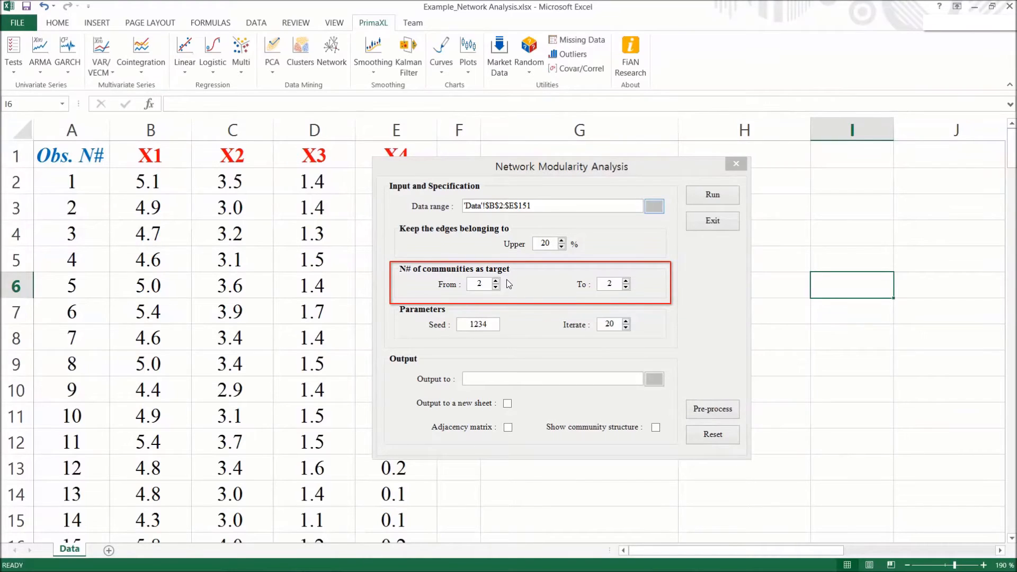
{"action": "mouse_move", "coordinate": [632, 287]}
{"action": "type", "text": "5"}
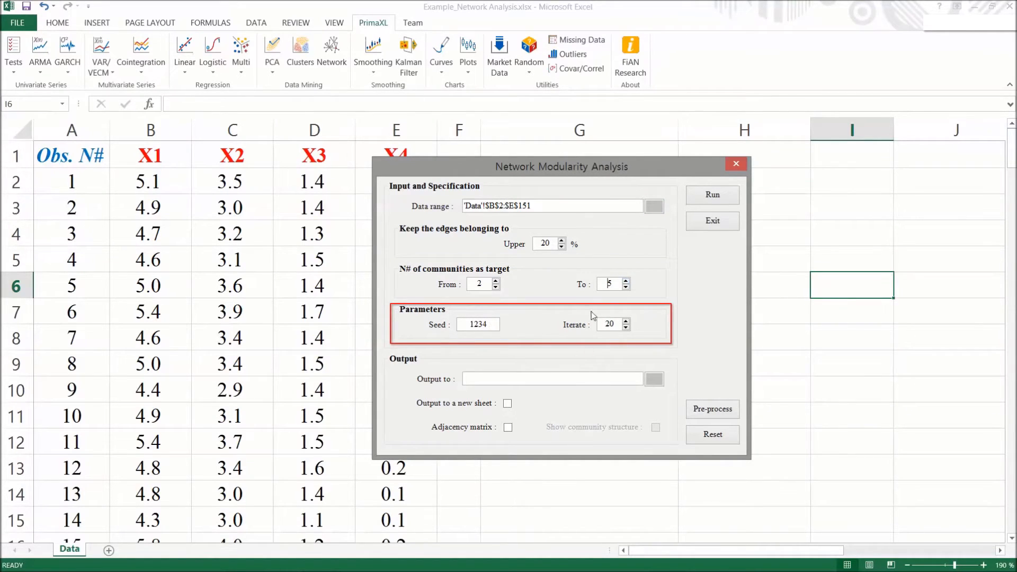
{"action": "mouse_move", "coordinate": [669, 332]}
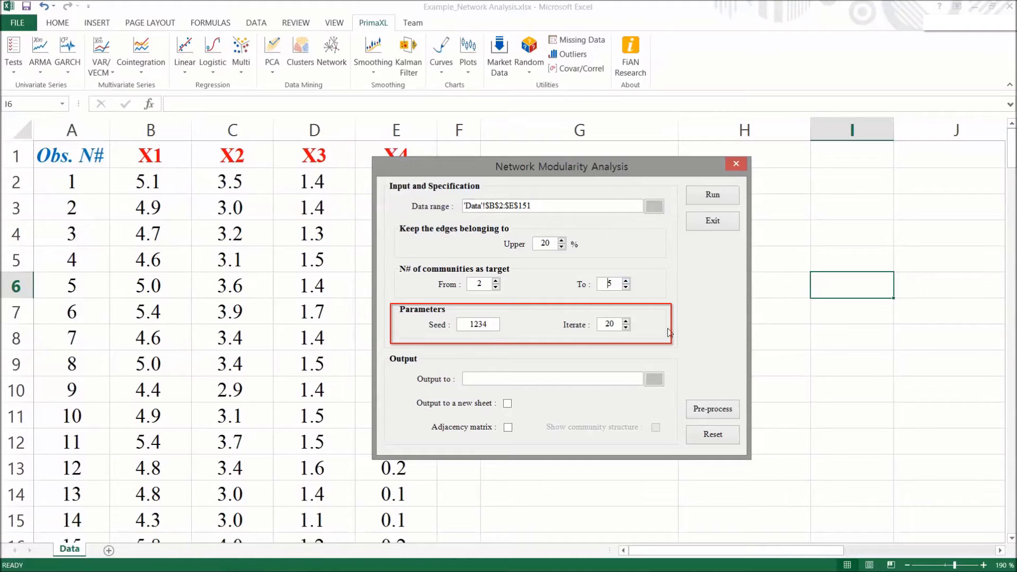
{"action": "mouse_move", "coordinate": [654, 334]}
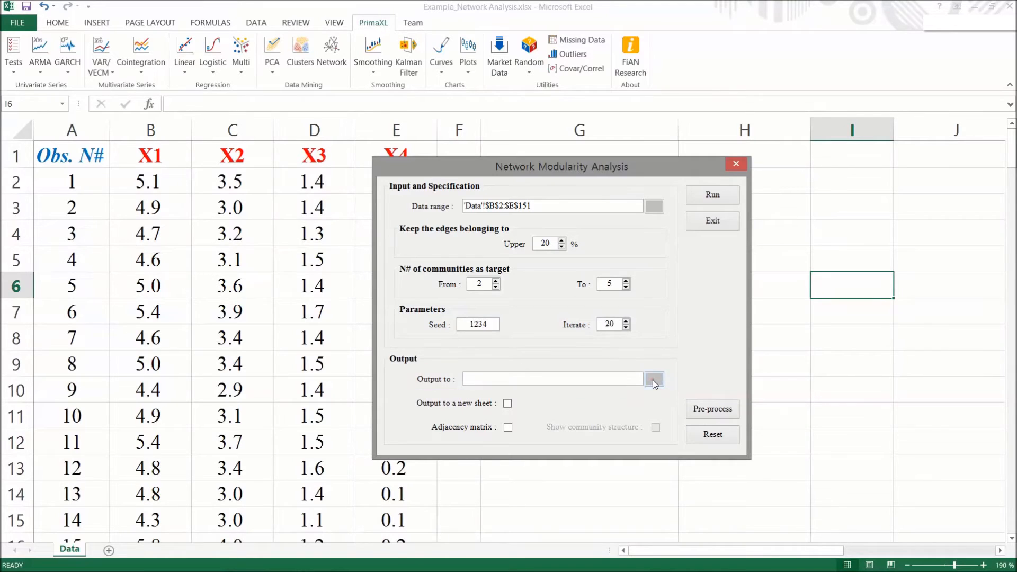
- Set the output location to cell G2 of the Data sheet
{"action": "left_click", "coordinate": [654, 380]}
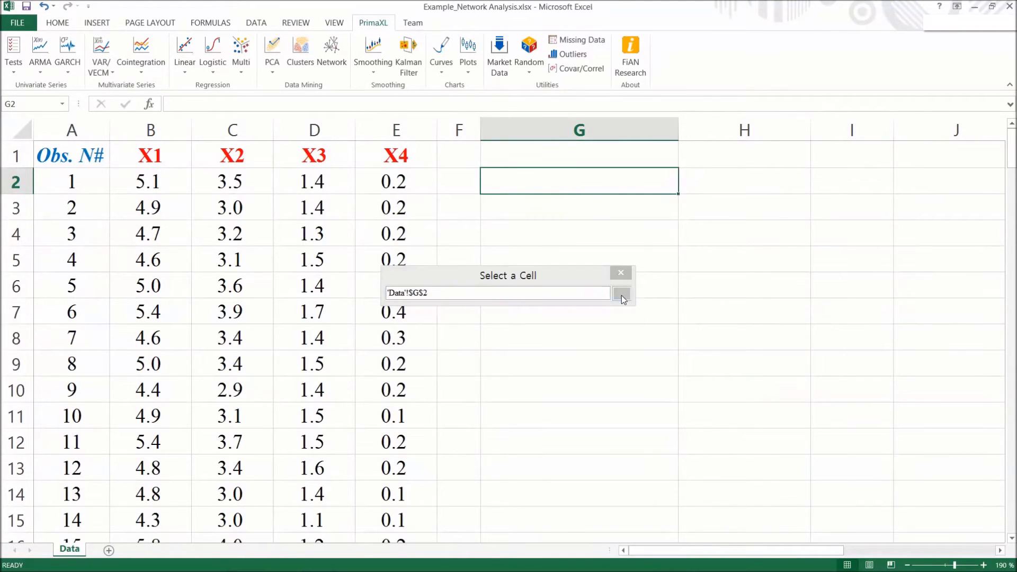
{"action": "left_click", "coordinate": [621, 293]}
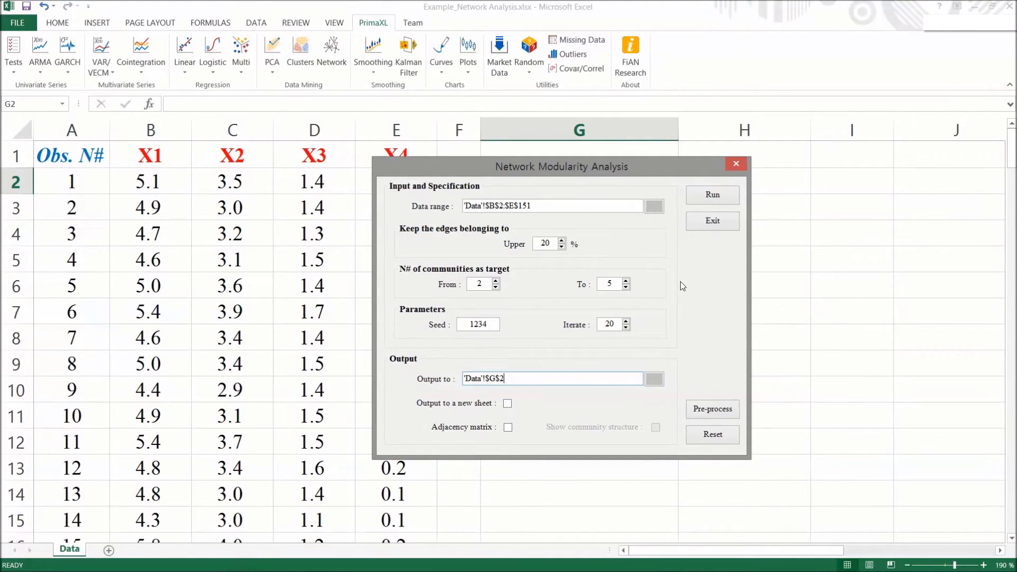
{"action": "mouse_move", "coordinate": [712, 195]}
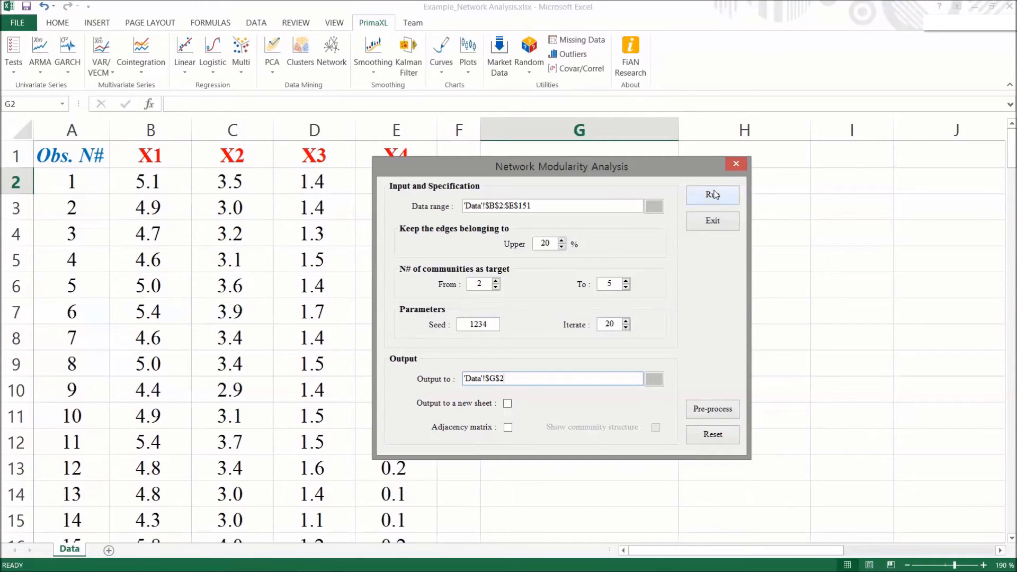
- Run the analysis and inspect community counts G4–G7 and modularity formulas H4–H5
{"action": "left_click", "coordinate": [712, 195]}
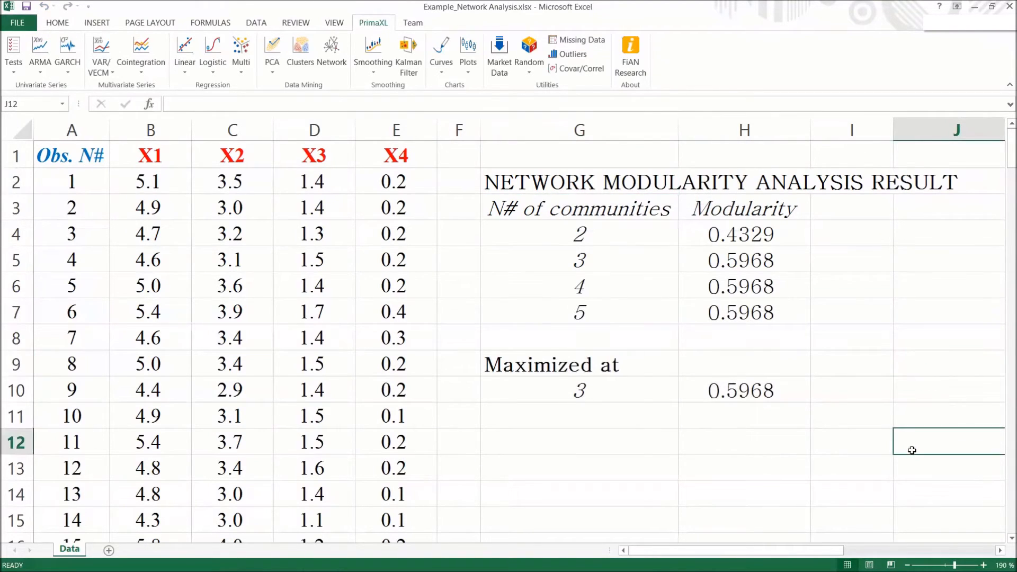
{"action": "mouse_move", "coordinate": [909, 452]}
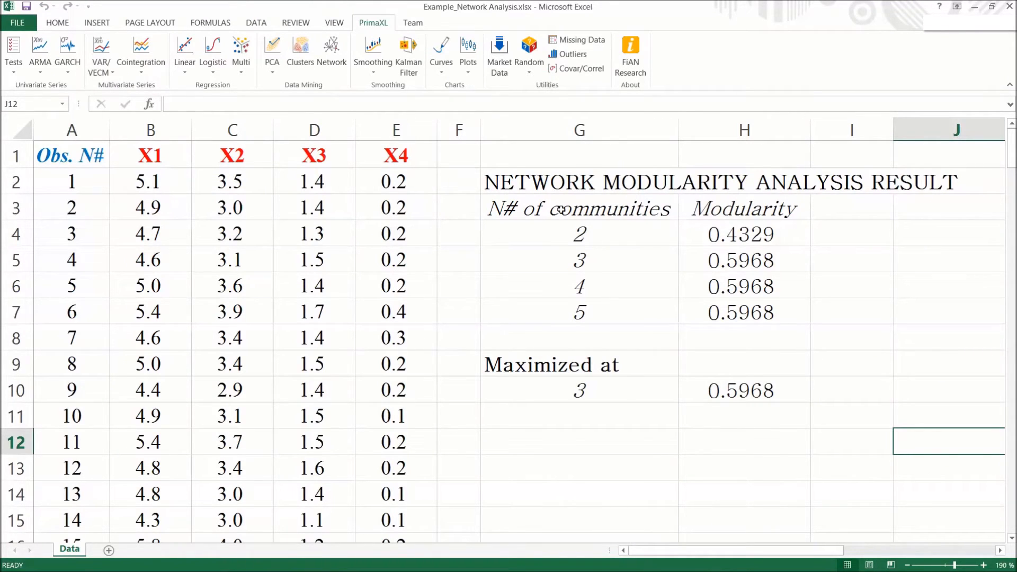
{"action": "left_click", "coordinate": [578, 234]}
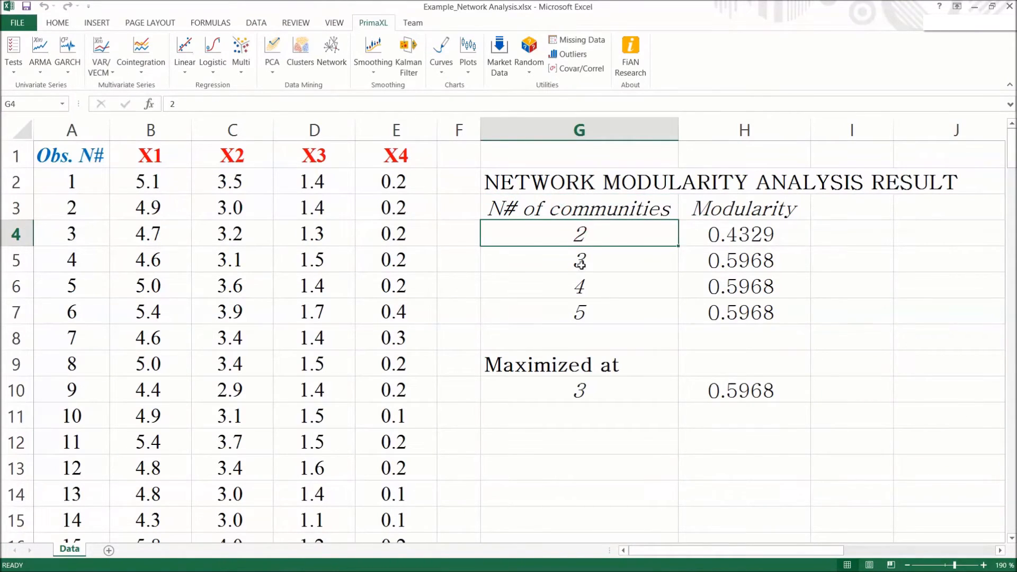
{"action": "left_click", "coordinate": [579, 312]}
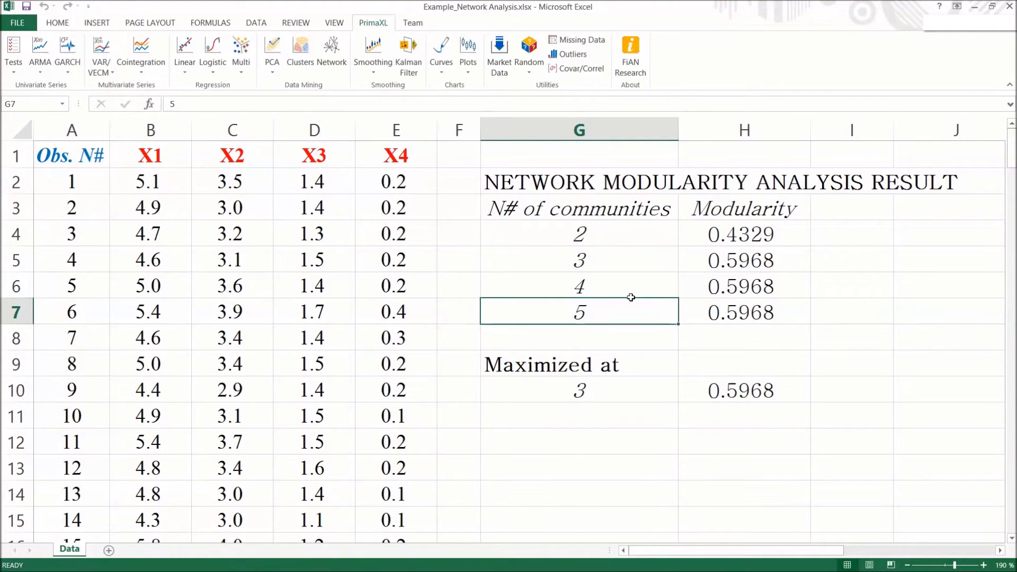
{"action": "left_click", "coordinate": [744, 235]}
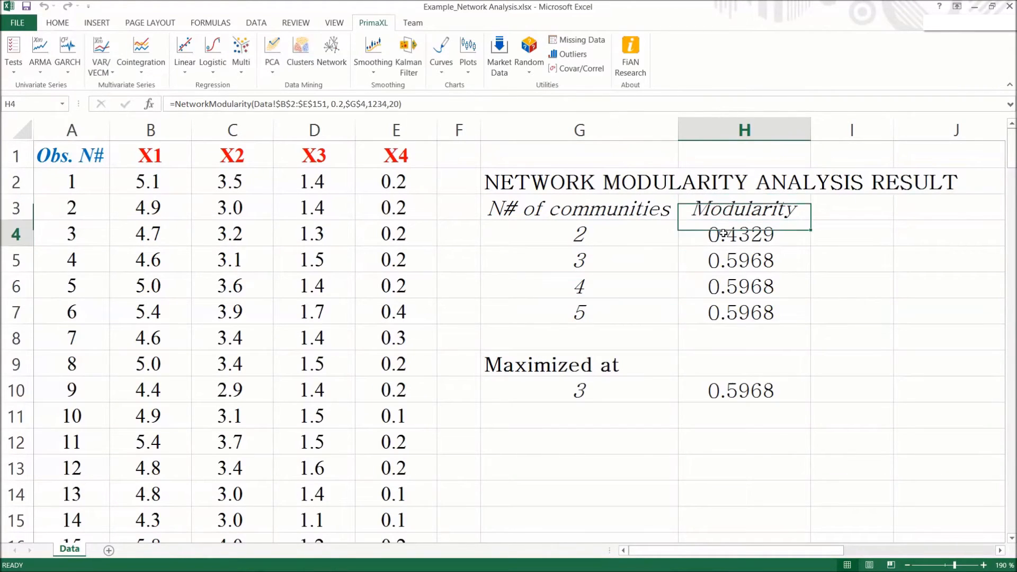
{"action": "left_click", "coordinate": [744, 260]}
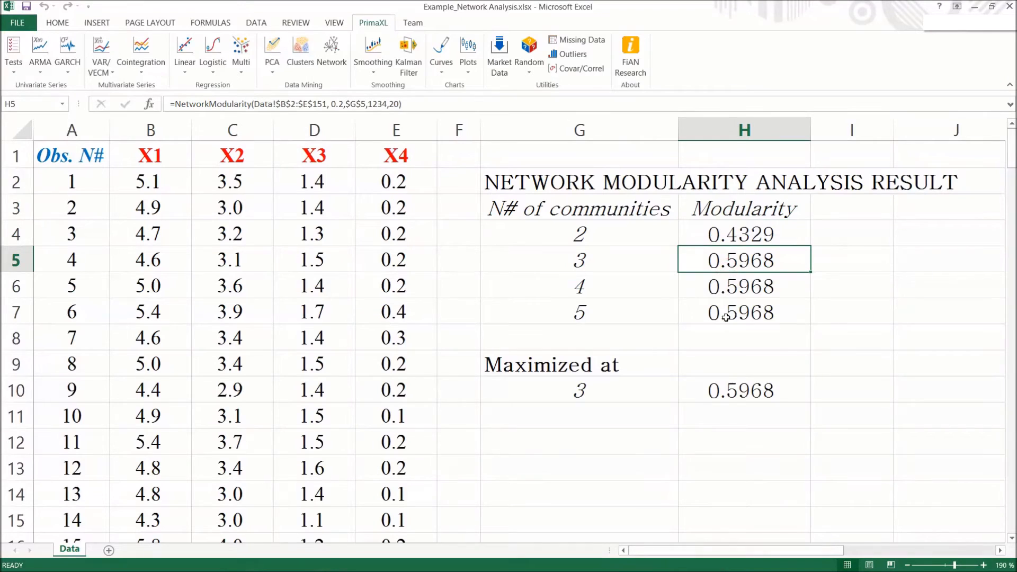
- Check the Maximized at formula and H6–H7 modularity, then reopen the Network dialog
{"action": "left_click", "coordinate": [577, 363]}
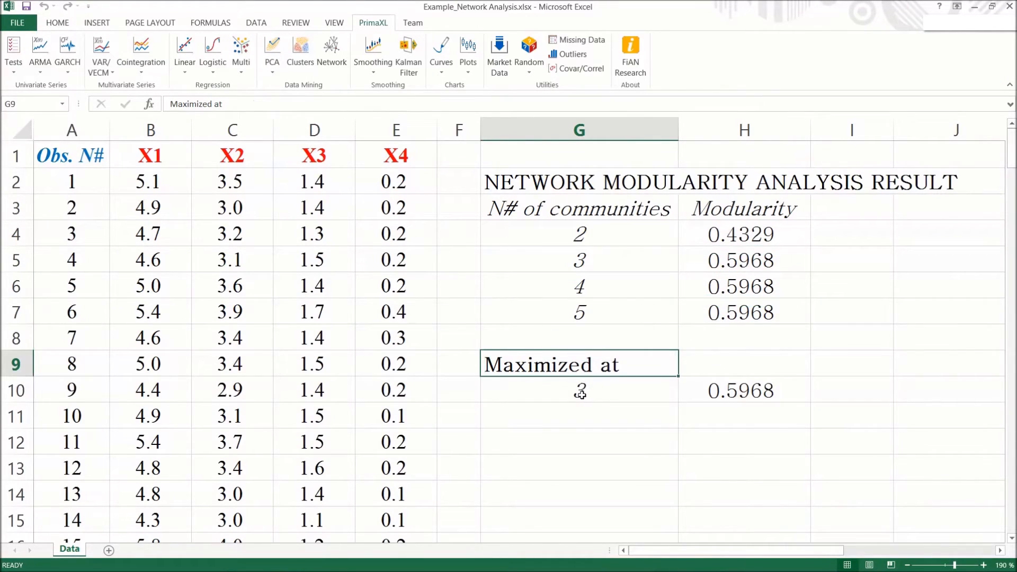
{"action": "left_click", "coordinate": [579, 390]}
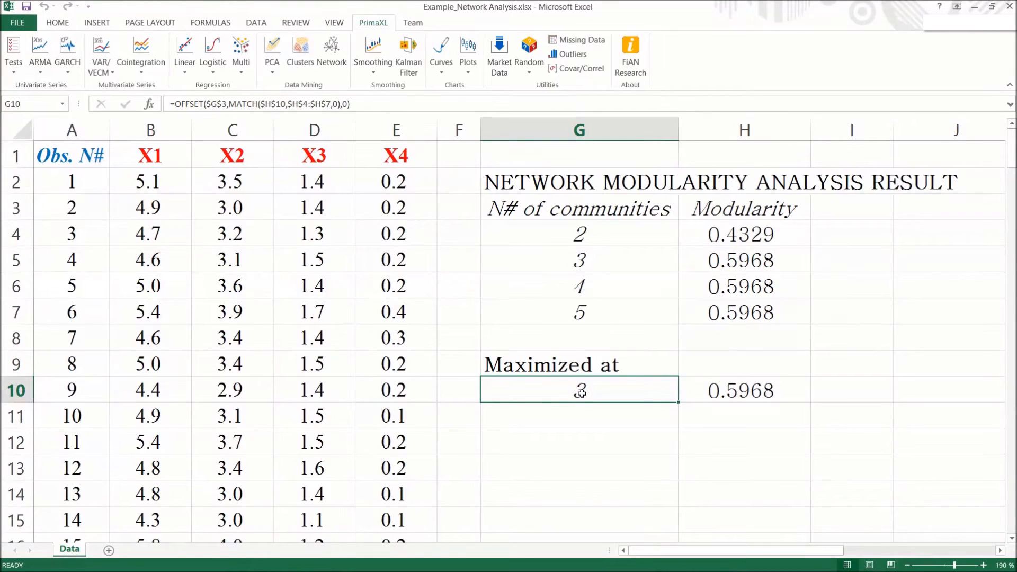
{"action": "left_click", "coordinate": [744, 261]}
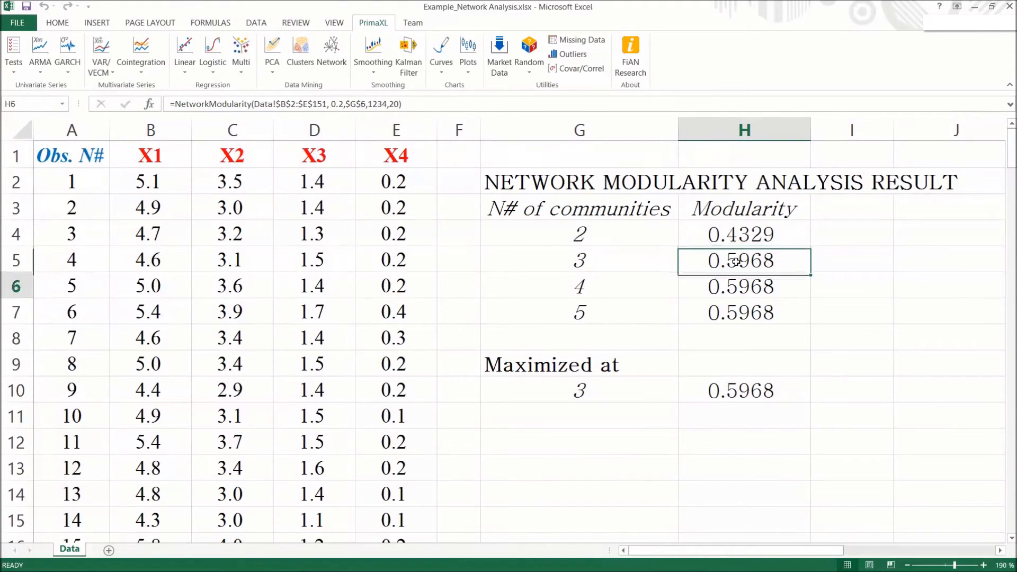
{"action": "left_click", "coordinate": [744, 311]}
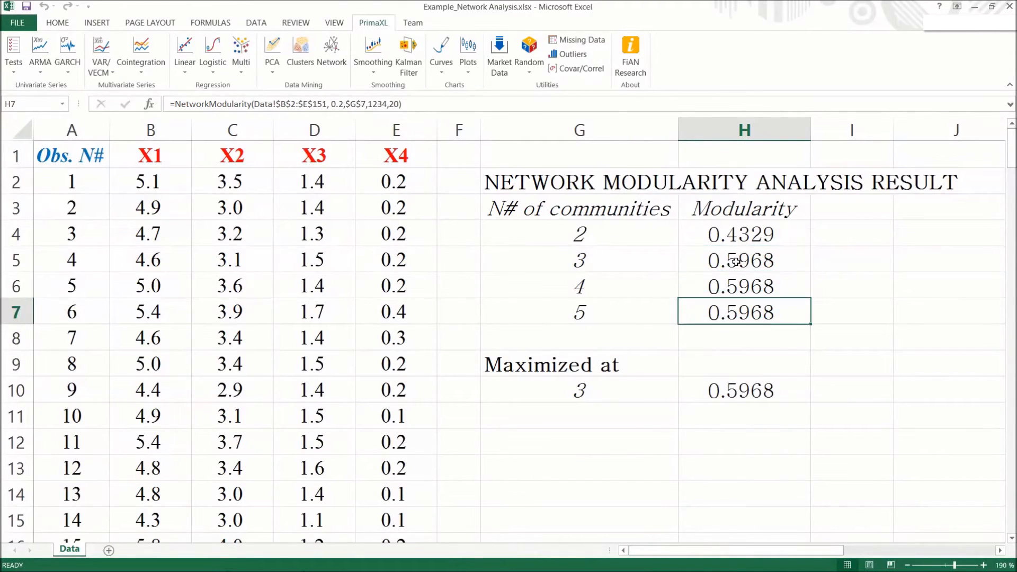
{"action": "left_click", "coordinate": [332, 52]}
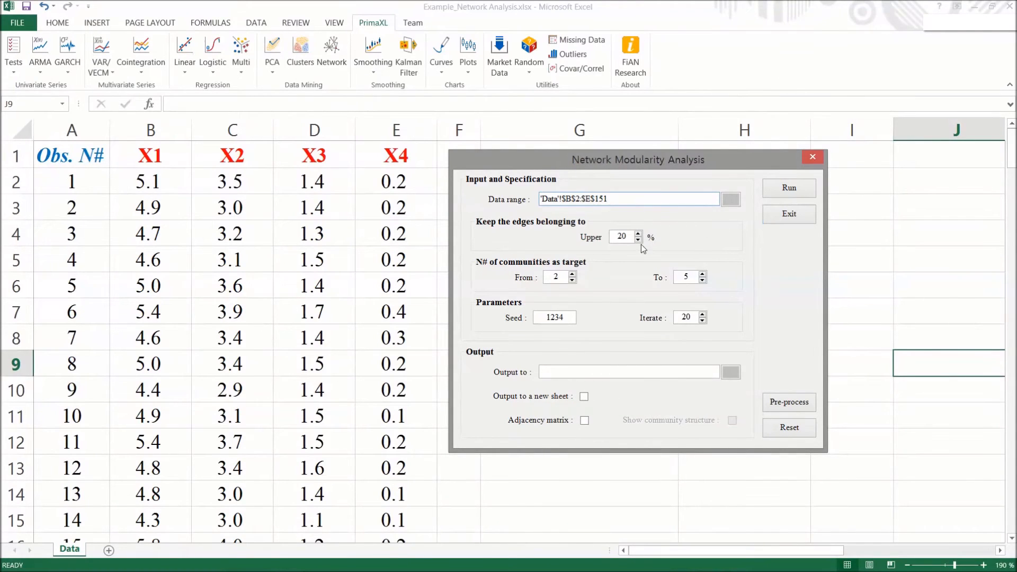
{"action": "mouse_move", "coordinate": [650, 259]}
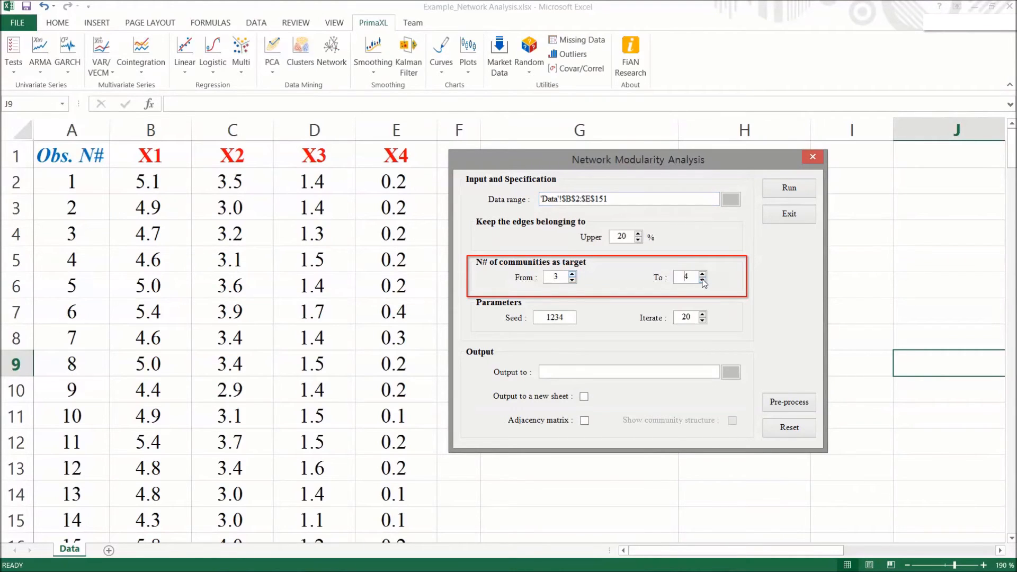
- Run for exactly 3 communities with community structure and adjacency matrix output to a new sheet
{"action": "left_click", "coordinate": [701, 280]}
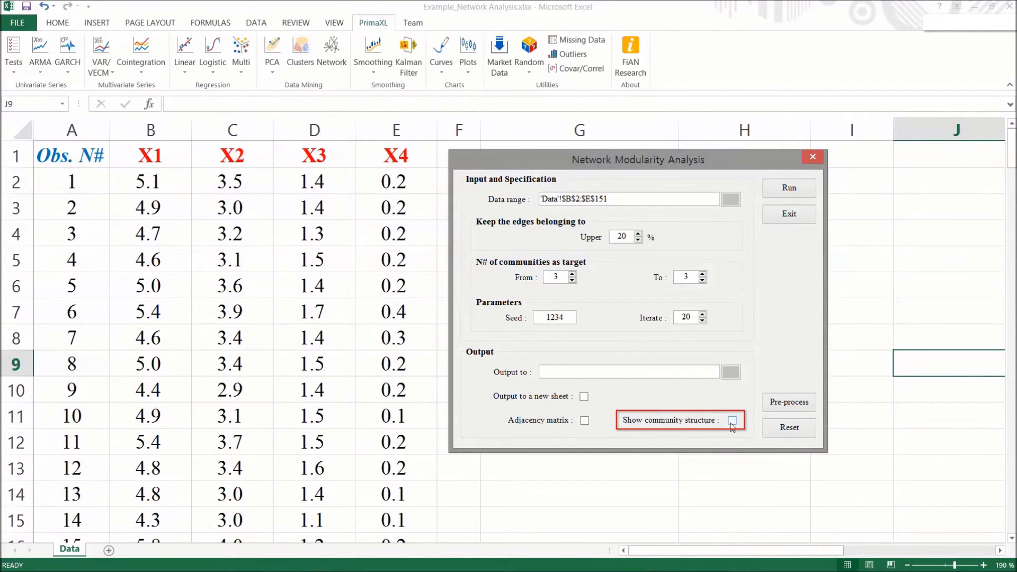
{"action": "left_click", "coordinate": [734, 421]}
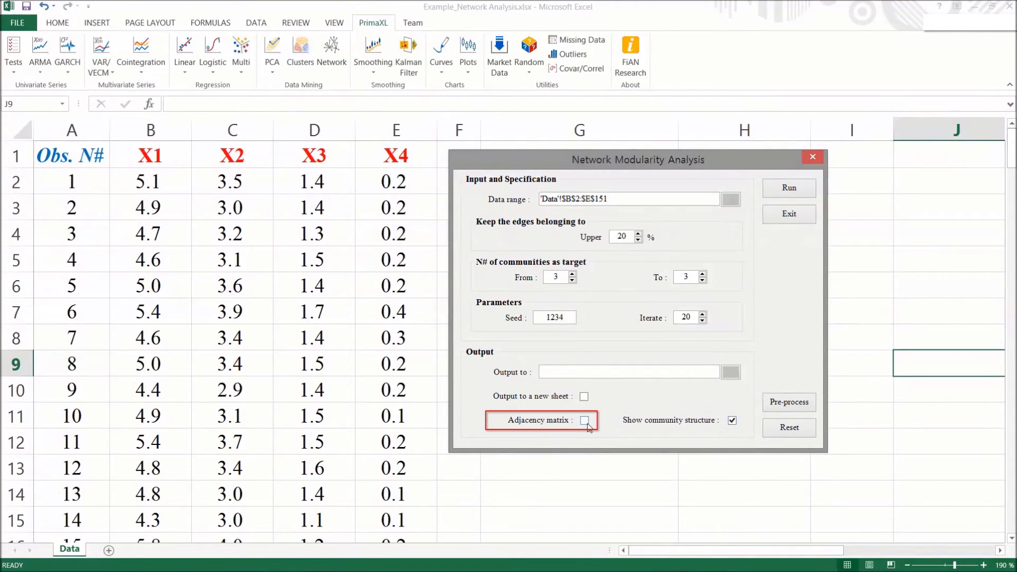
{"action": "left_click", "coordinate": [585, 421]}
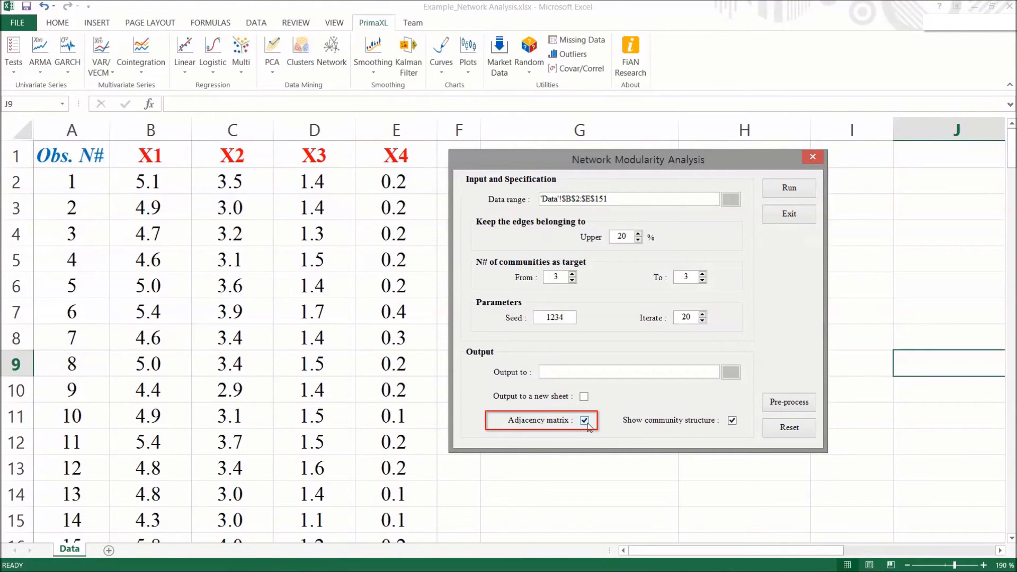
{"action": "mouse_move", "coordinate": [620, 410]}
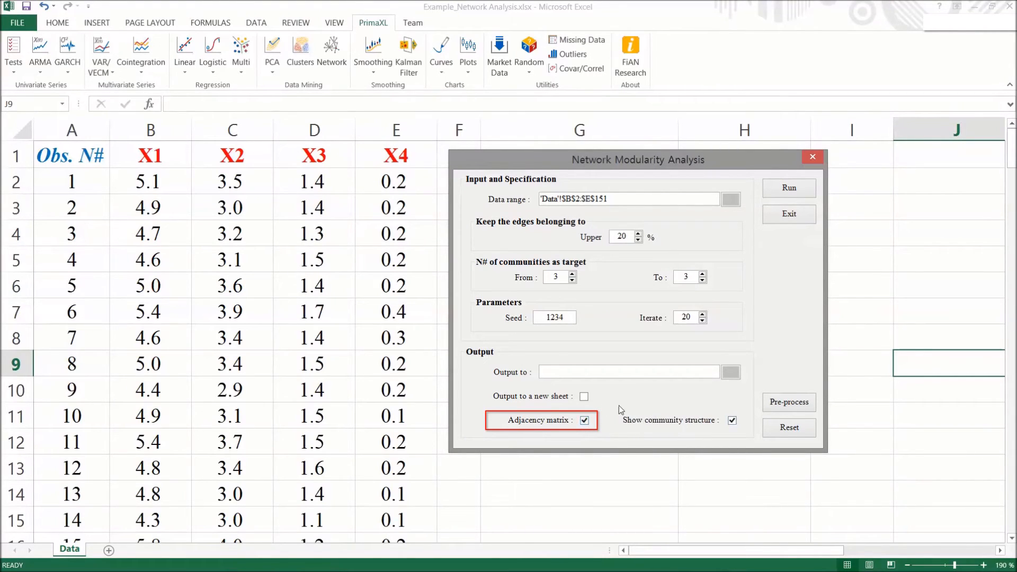
{"action": "left_click", "coordinate": [583, 396]}
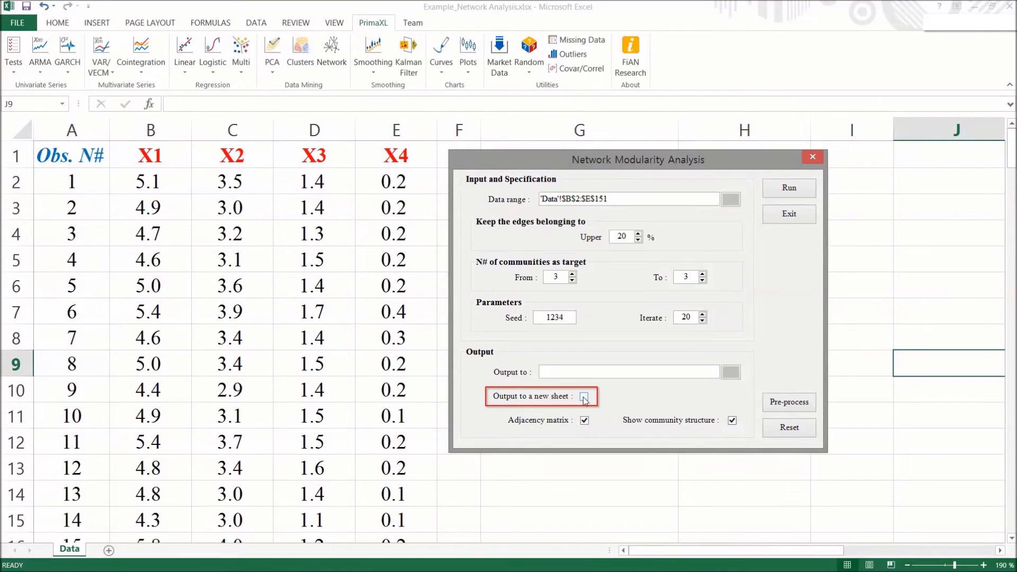
{"action": "left_click", "coordinate": [585, 397]}
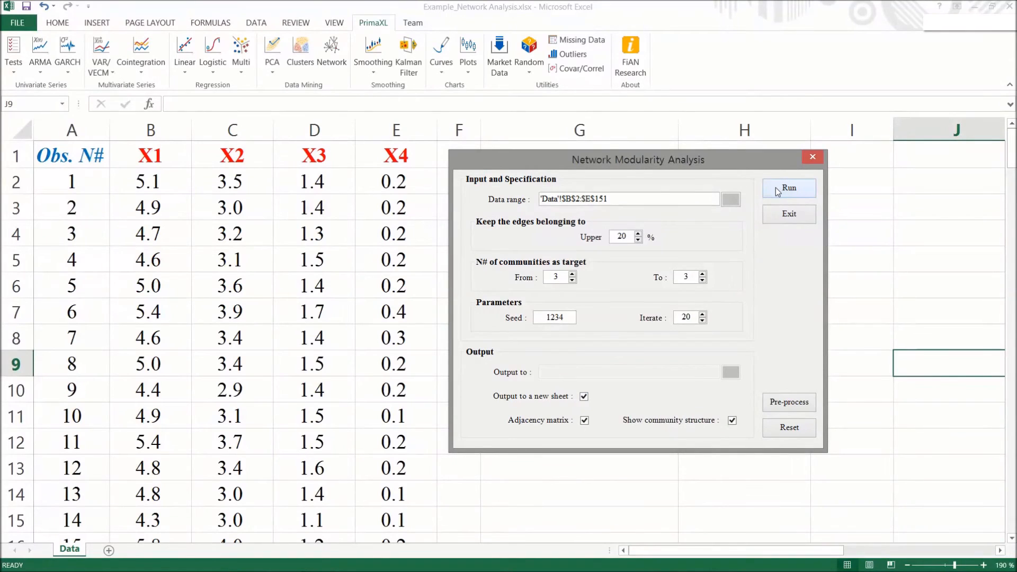
{"action": "left_click", "coordinate": [789, 188]}
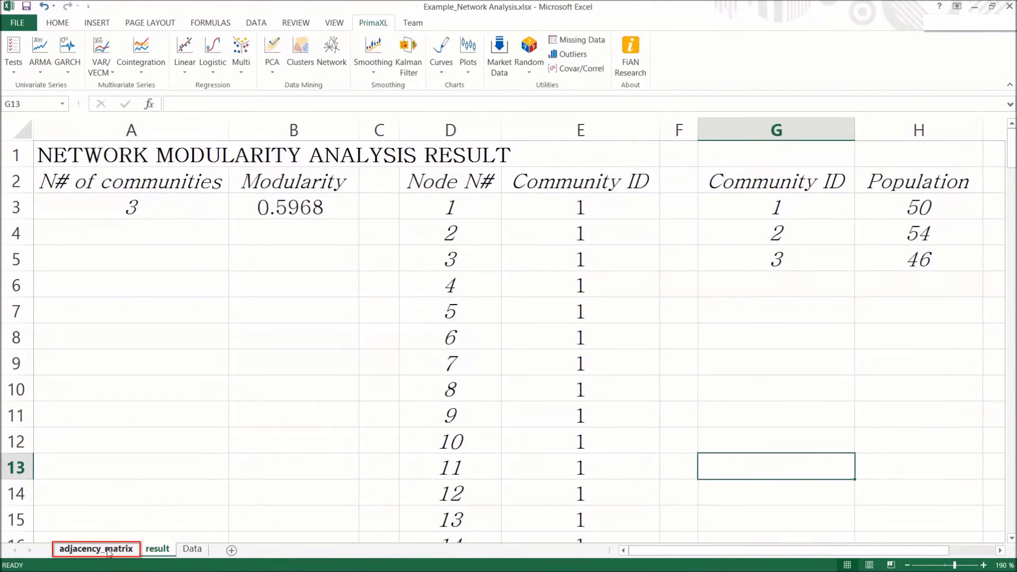
- Inspect the adjacency_matrix sheet's 0/1 AdjMatrix formula cells and return to the result sheet
{"action": "left_click", "coordinate": [96, 549]}
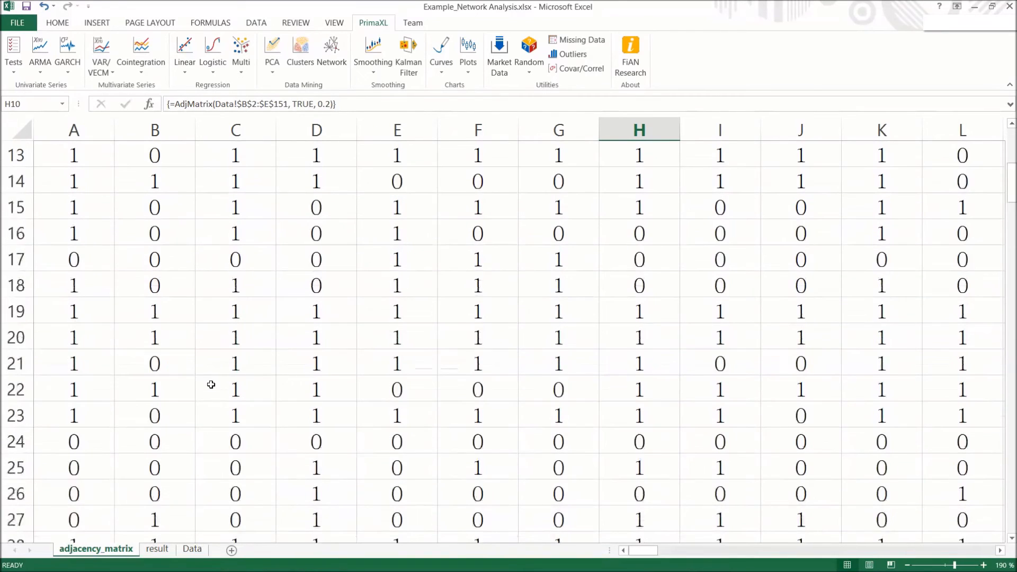
{"action": "scroll", "scroll_direction": "up", "scroll_amount": 3}
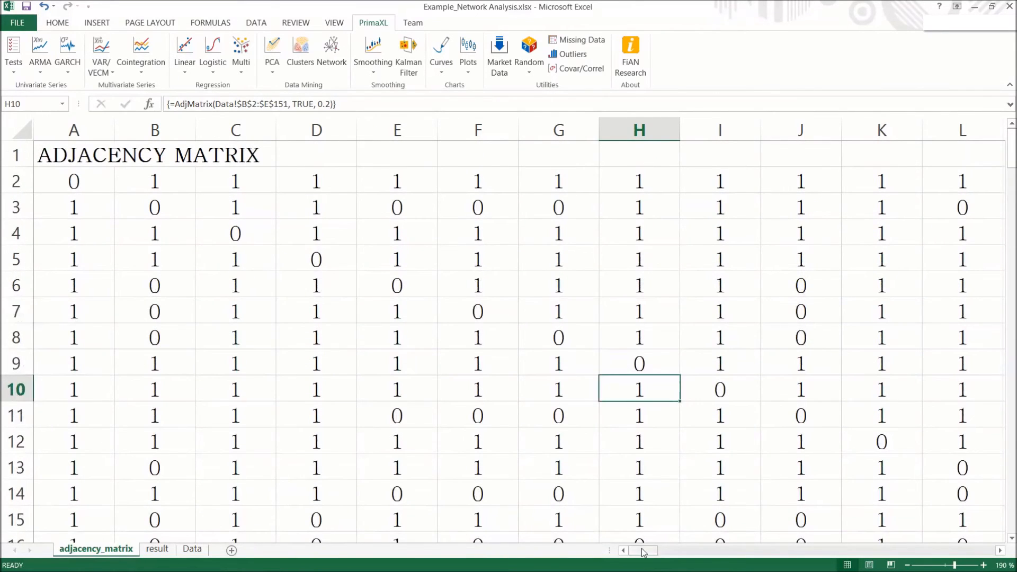
{"action": "left_click", "coordinate": [316, 389]}
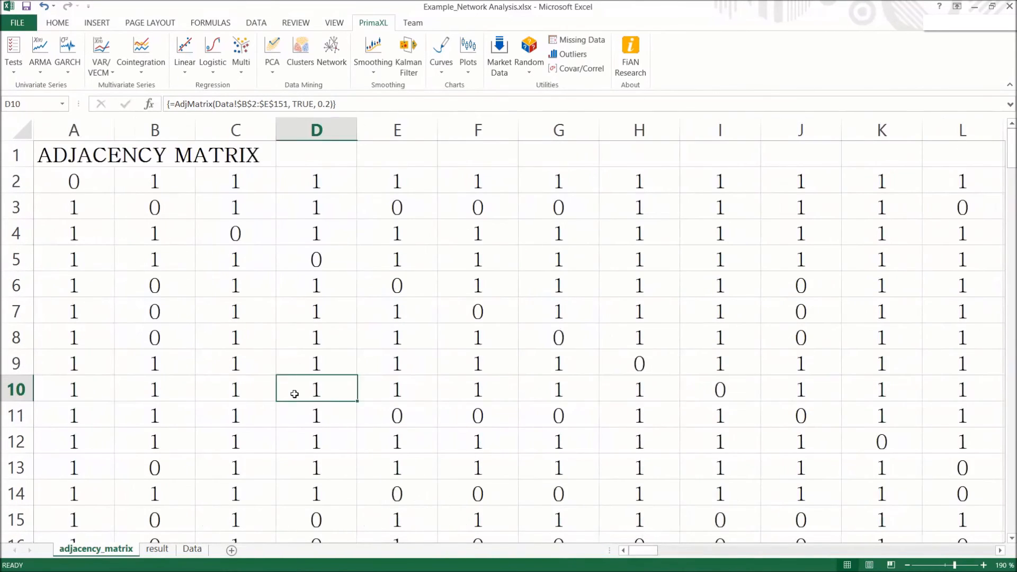
{"action": "left_click", "coordinate": [157, 549]}
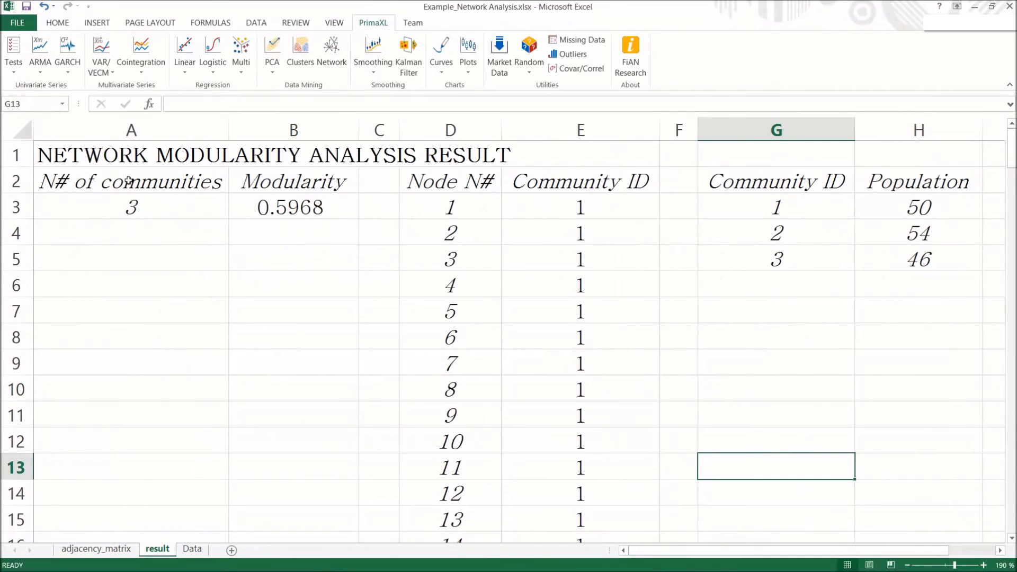
{"action": "mouse_move", "coordinate": [519, 170]}
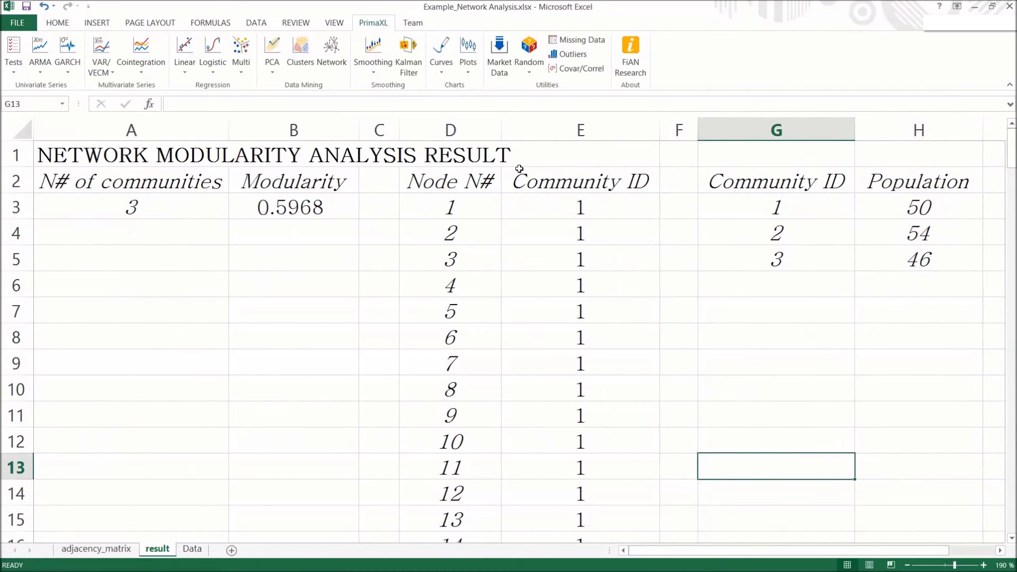
{"action": "mouse_move", "coordinate": [950, 279]}
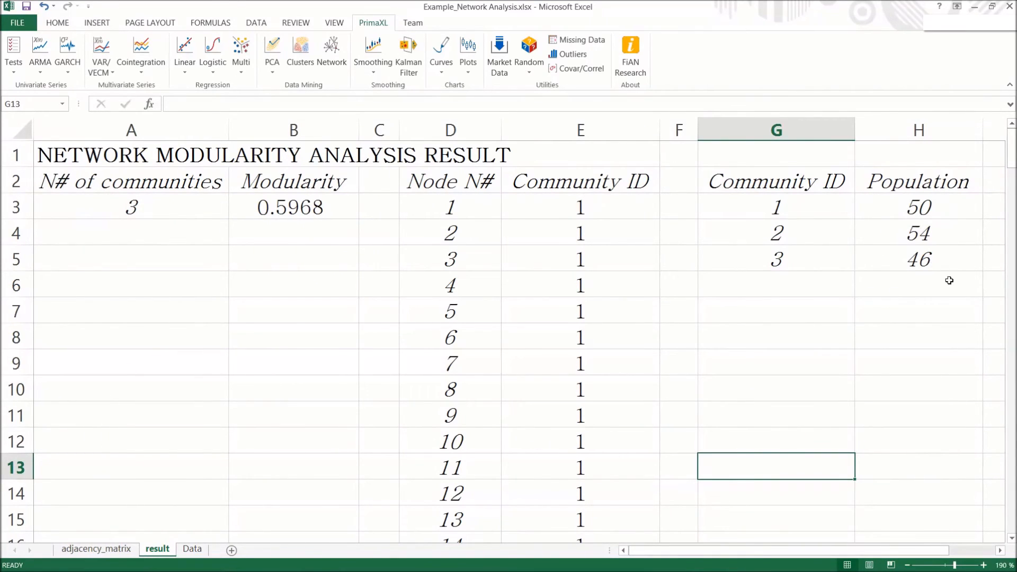
{"action": "mouse_move", "coordinate": [781, 372]}
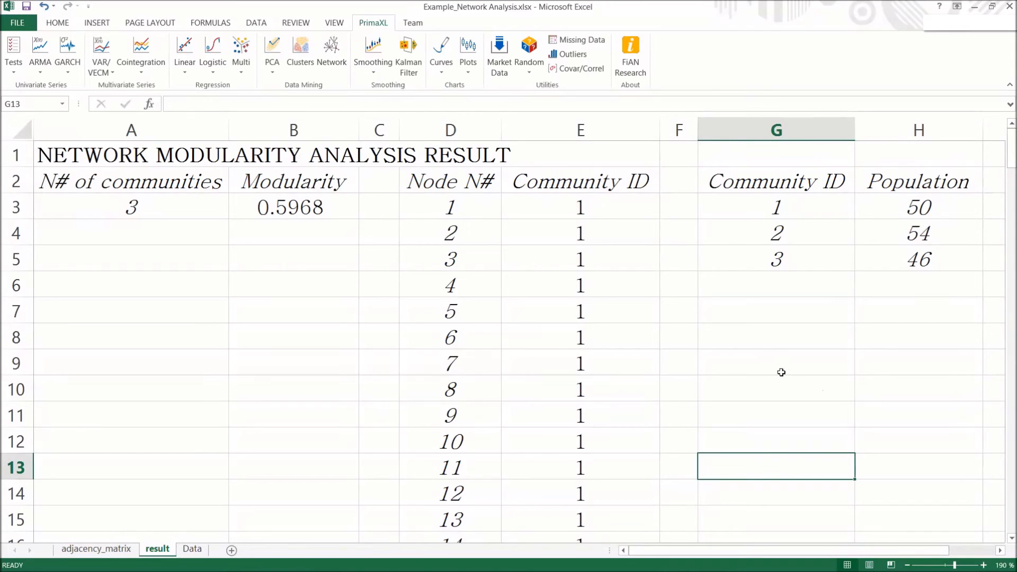
{"action": "mouse_move", "coordinate": [816, 377]}
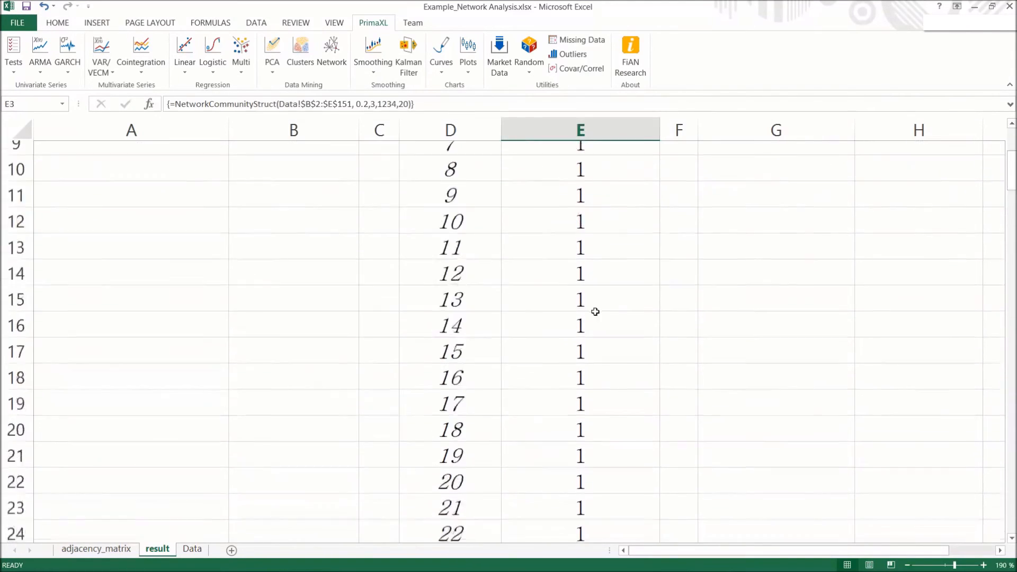
- Scroll through community IDs for nodes 1–150 and inspect a community ID cell's formula
{"action": "scroll", "scroll_direction": "down", "scroll_amount": 3}
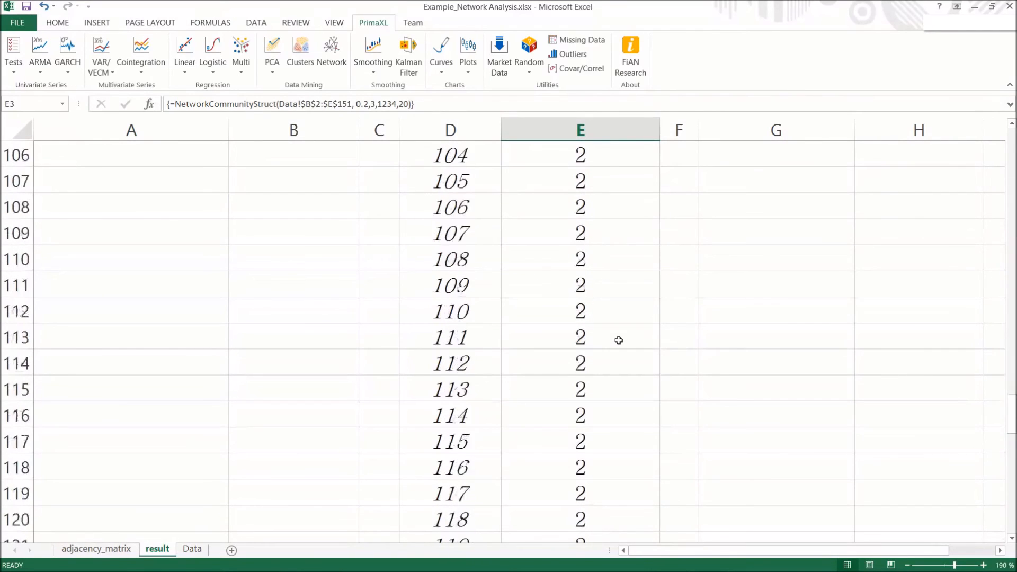
{"action": "scroll", "scroll_direction": "up", "scroll_amount": 3}
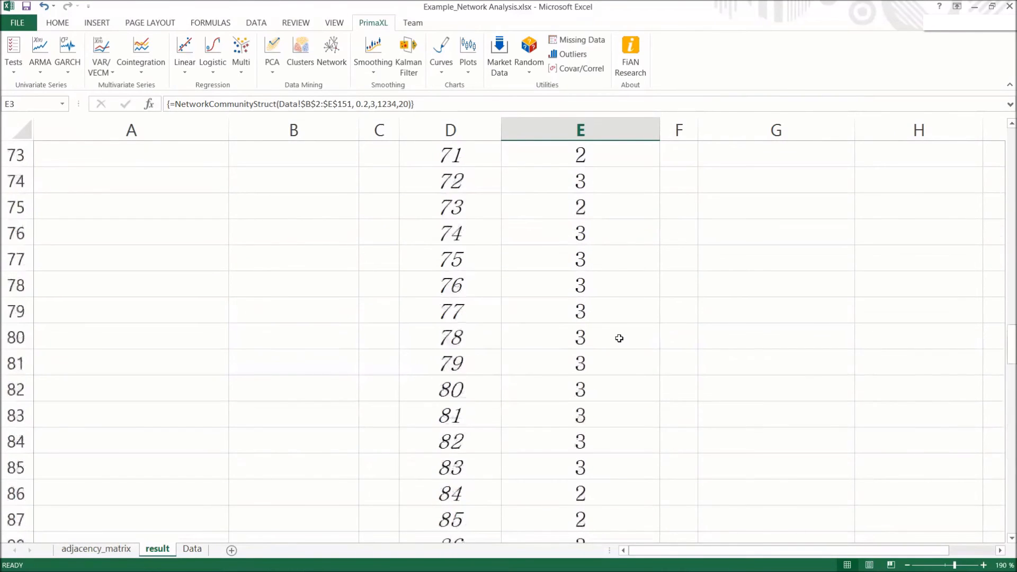
{"action": "scroll", "scroll_direction": "up", "scroll_amount": 3}
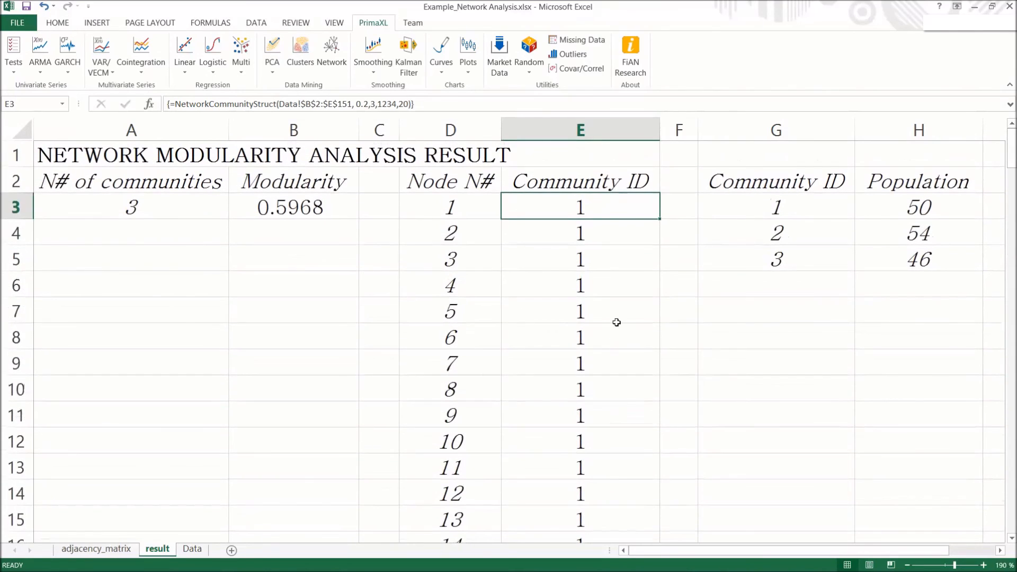
{"action": "left_click", "coordinate": [579, 310]}
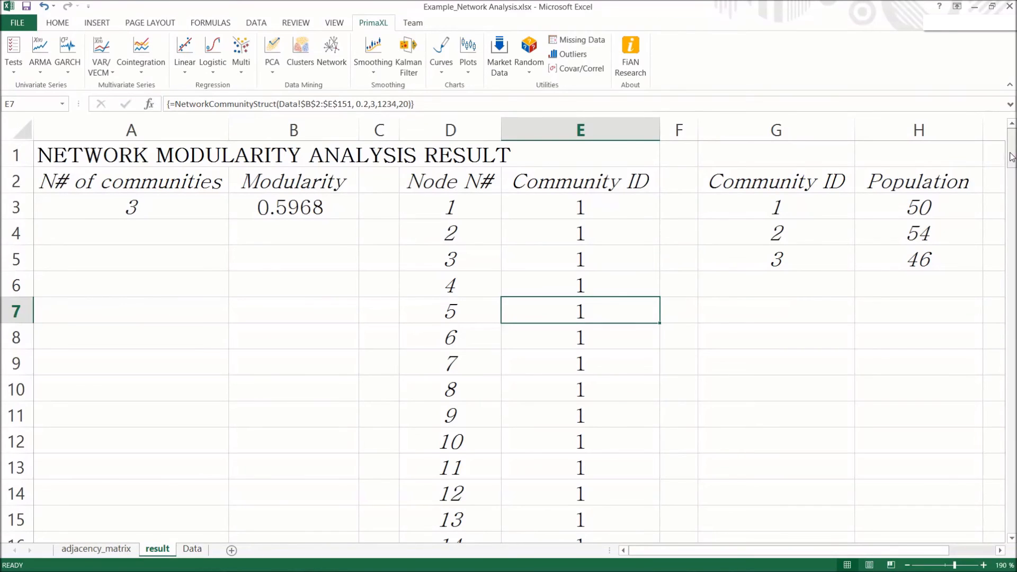
{"action": "mouse_move", "coordinate": [713, 235]}
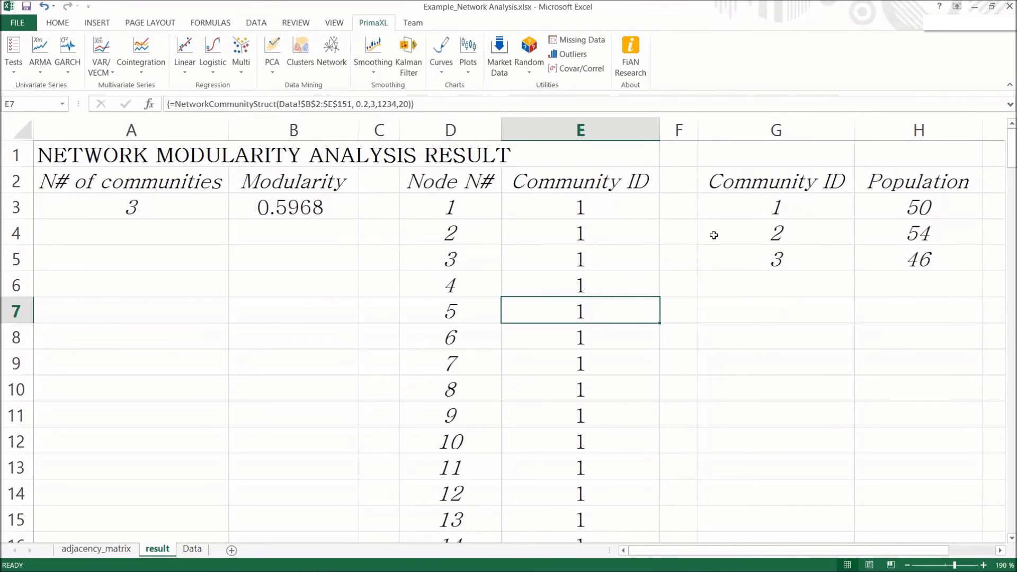
{"action": "scroll", "scroll_direction": "down", "scroll_amount": 3}
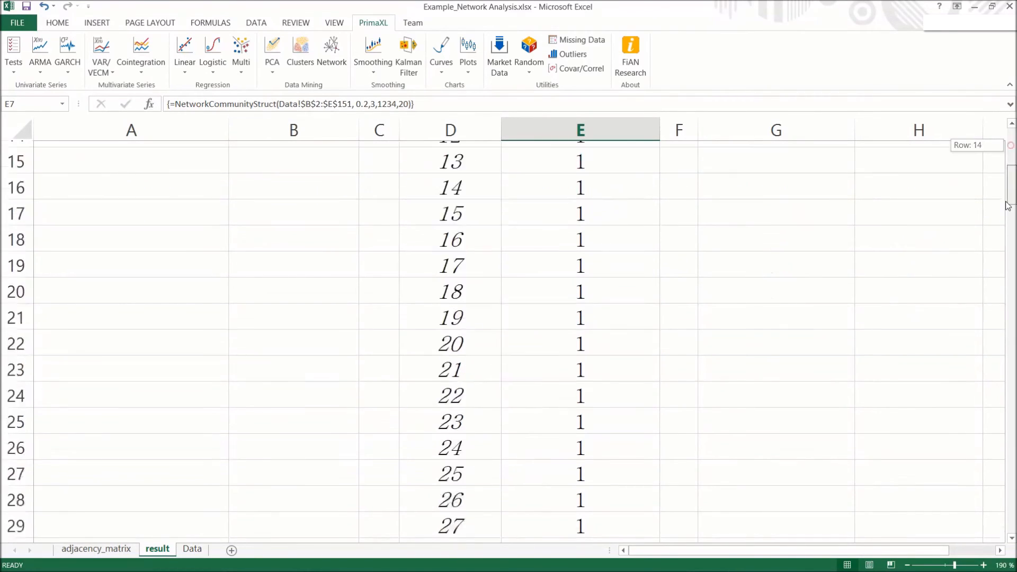
{"action": "scroll", "scroll_direction": "down", "scroll_amount": 3}
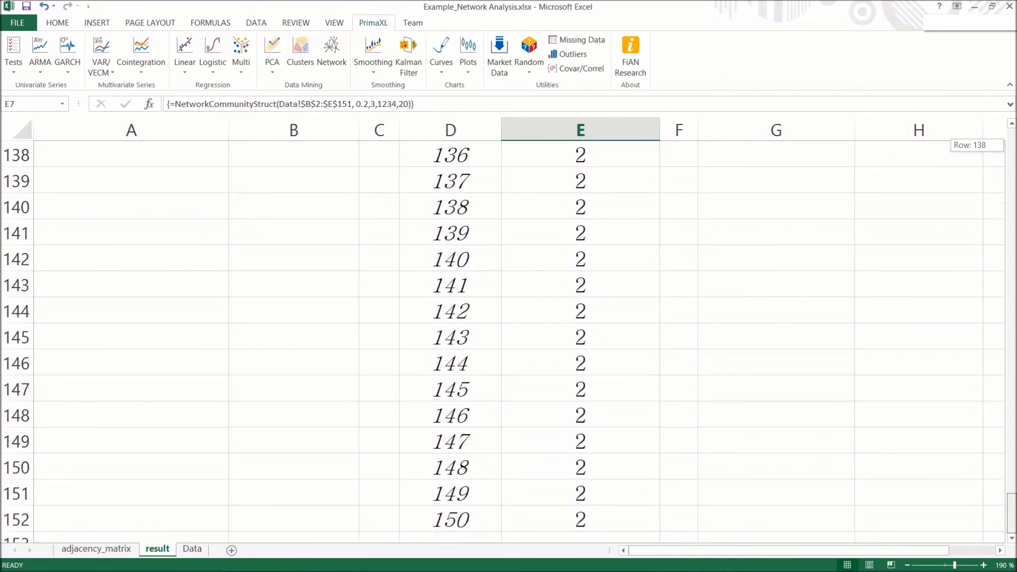
{"action": "scroll", "scroll_direction": "up", "scroll_amount": 3}
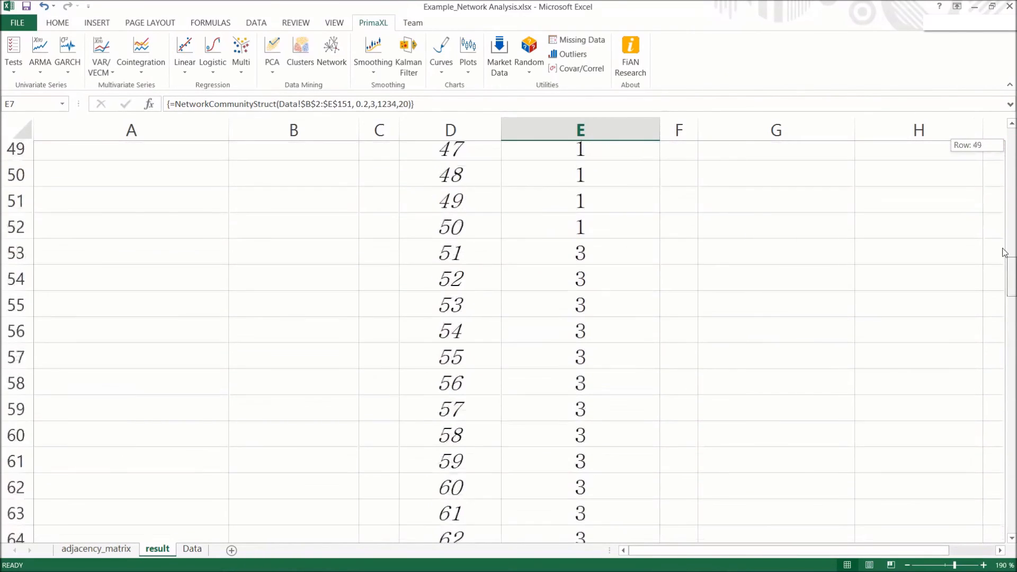